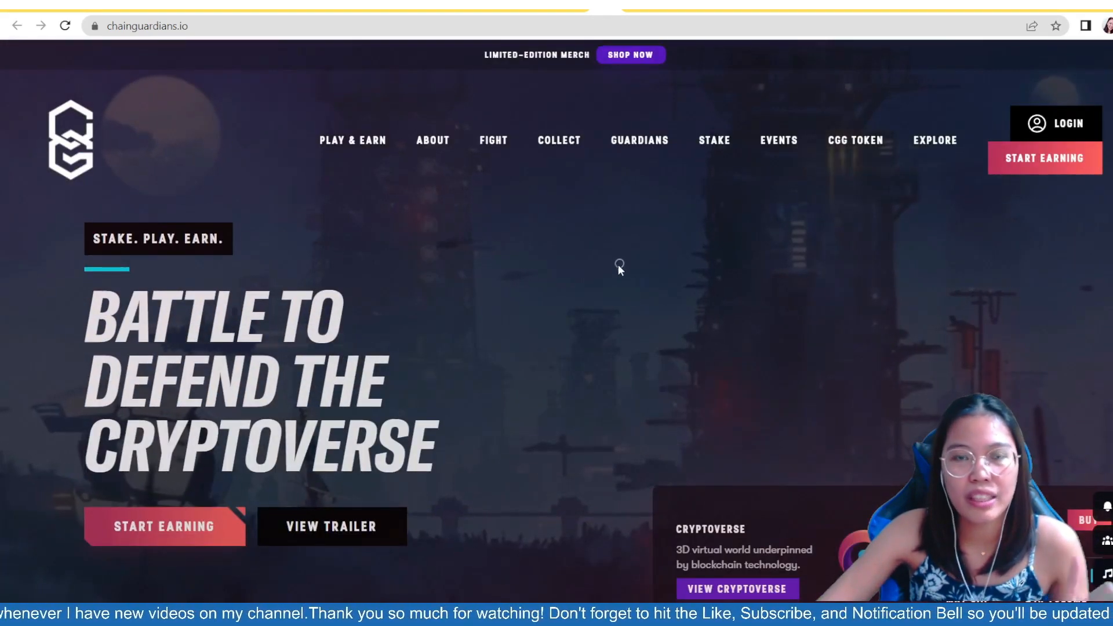
Step: Scroll through the current page to review its content before heading to ChainBoost
scroll(down, 3)
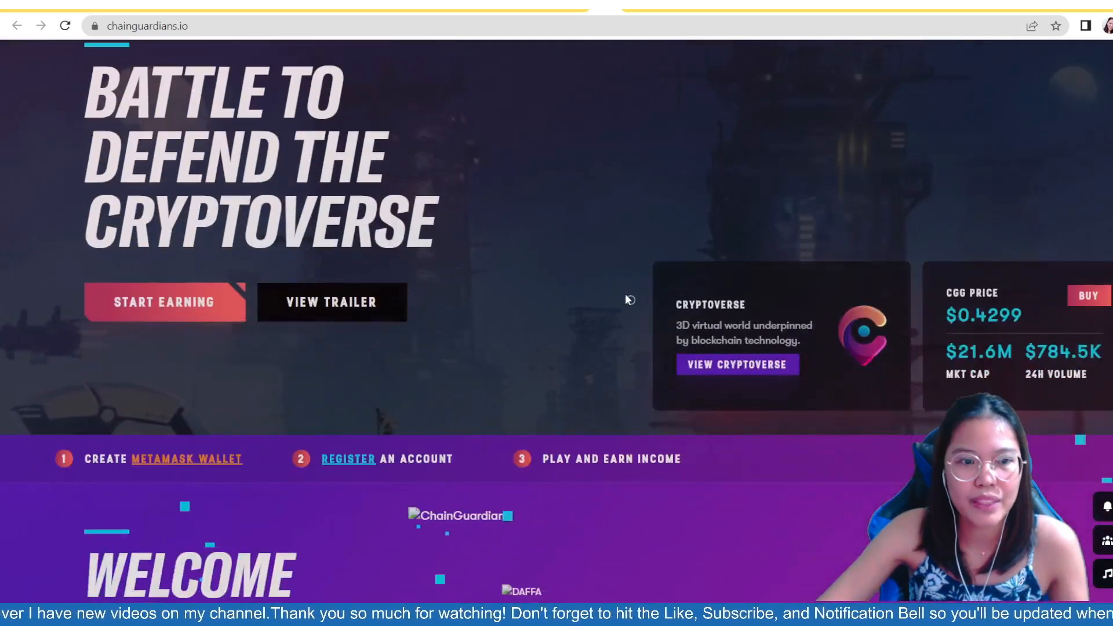
scroll(down, 3)
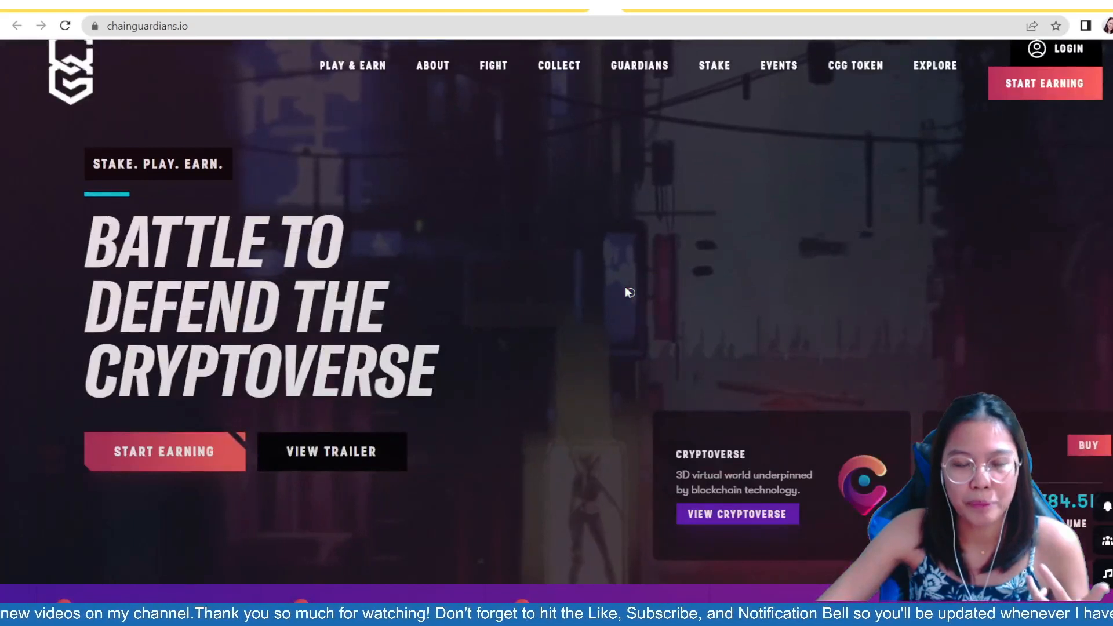
scroll(down, 3)
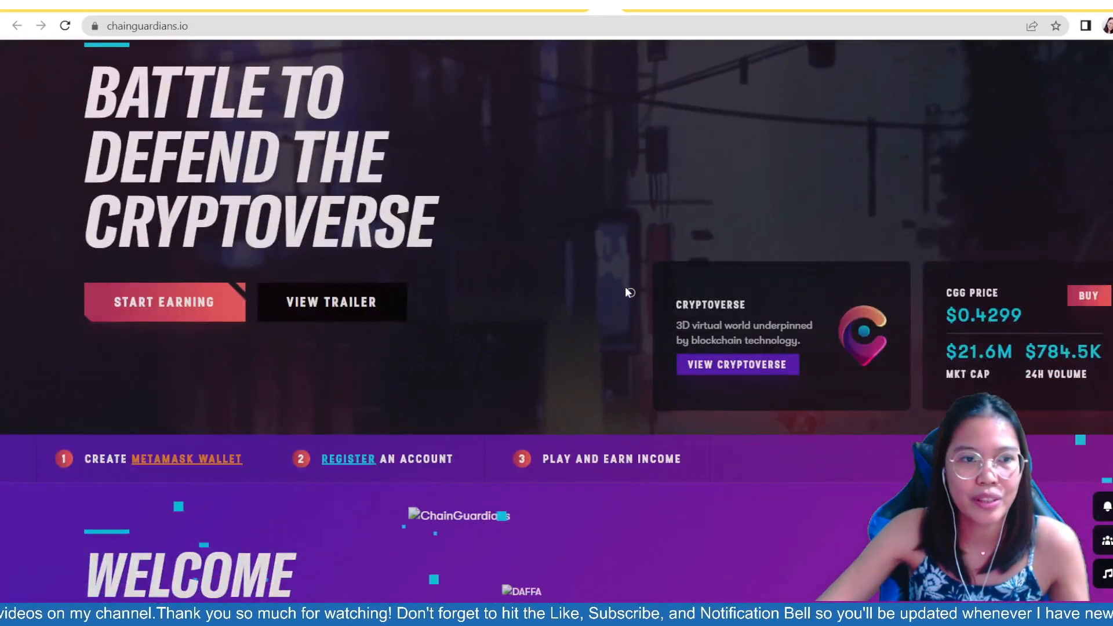
scroll(down, 3)
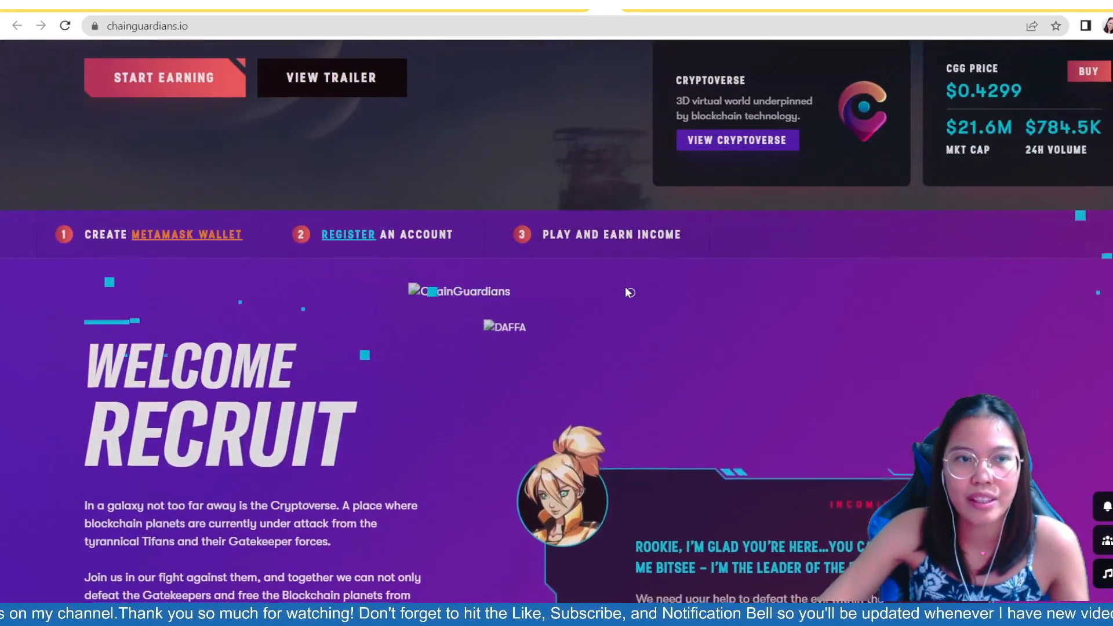
scroll(down, 3)
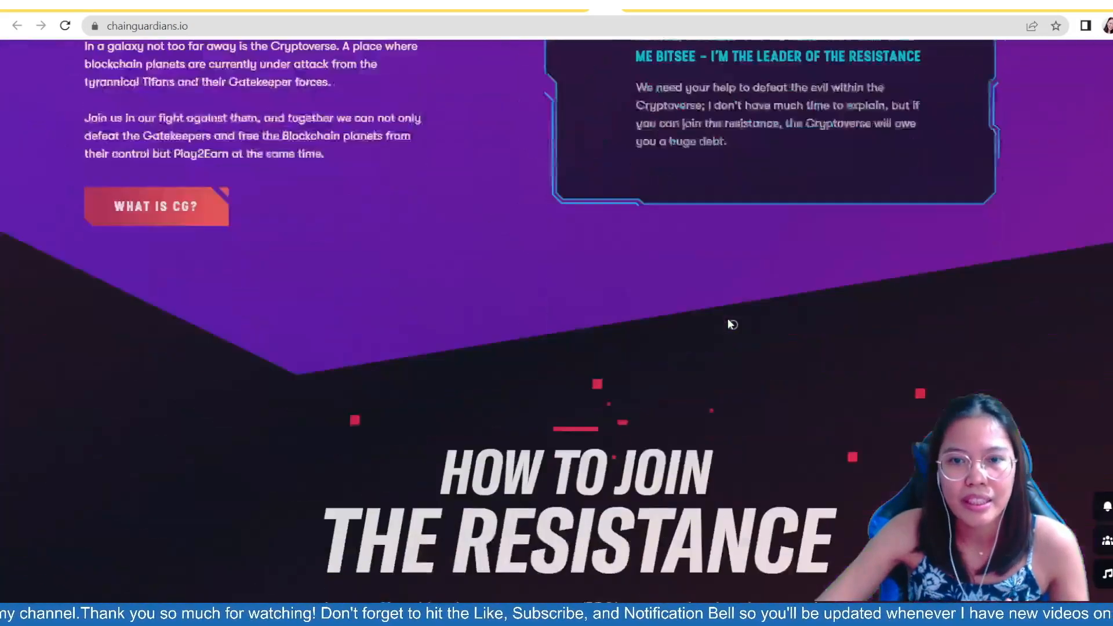
scroll(down, 3)
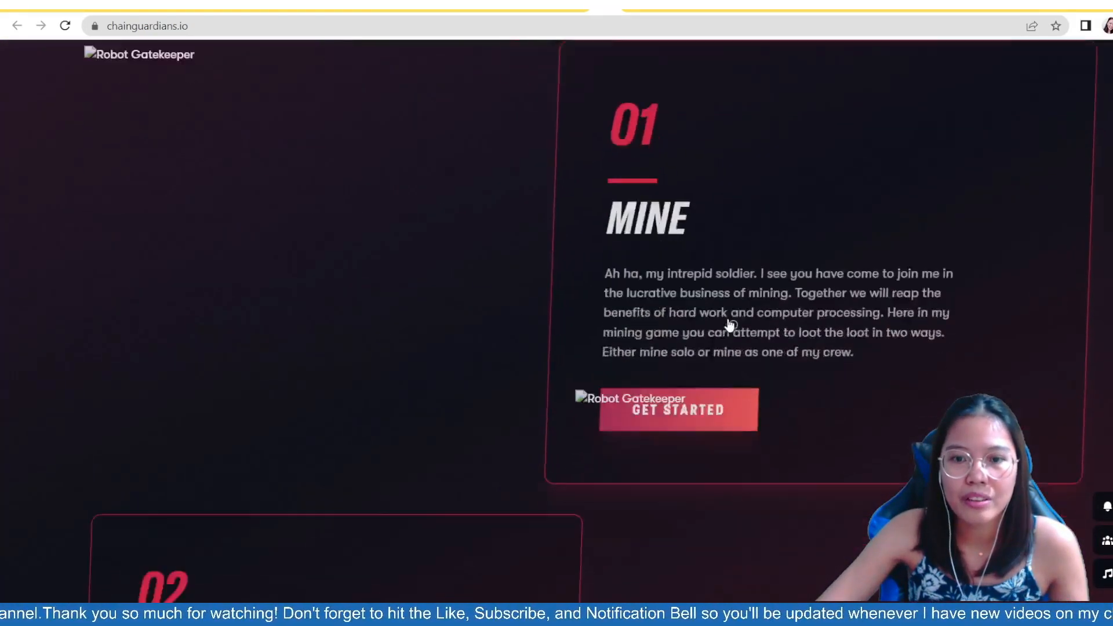
scroll(down, 3)
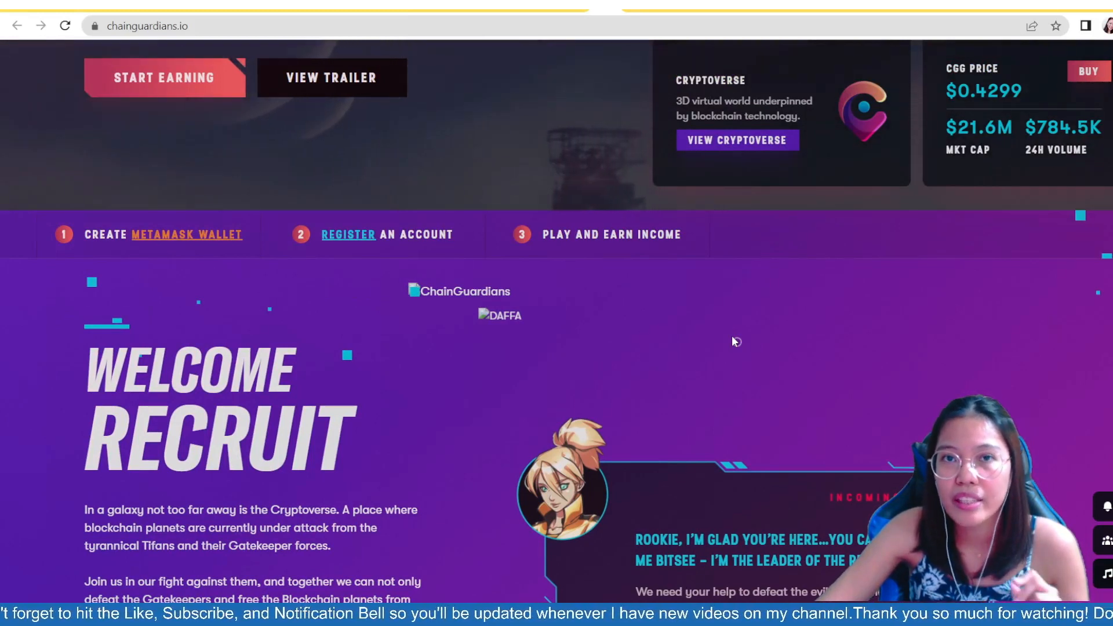
scroll(up, 3)
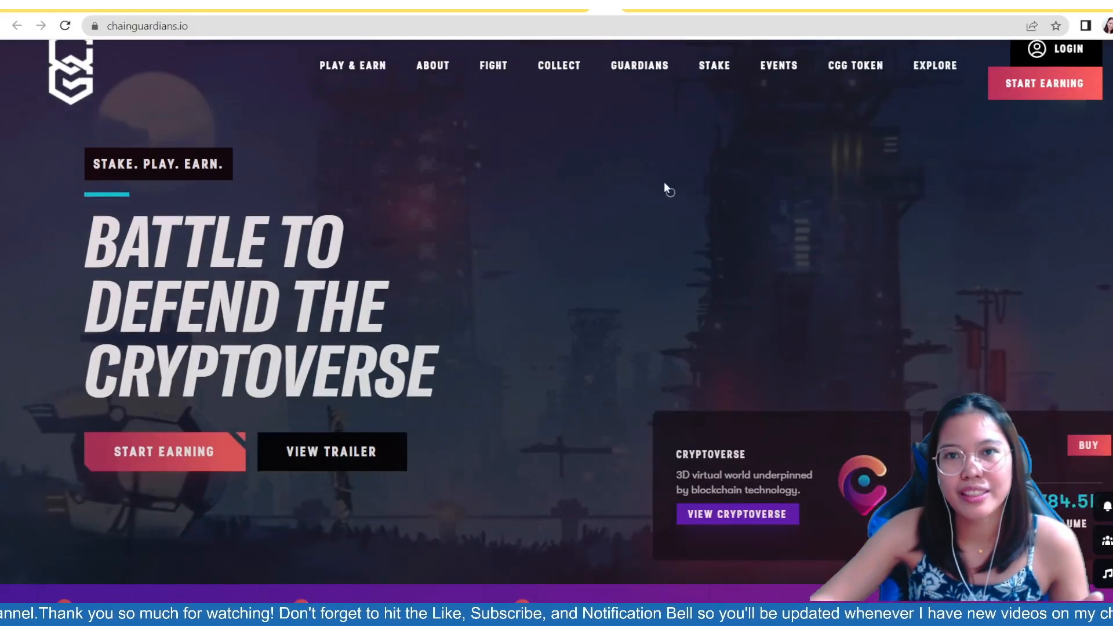
Step: Go to chainboost.io/projects and browse the launched project cards, including the Cryptoverse NFT sale
text(chainboost.io/projects)
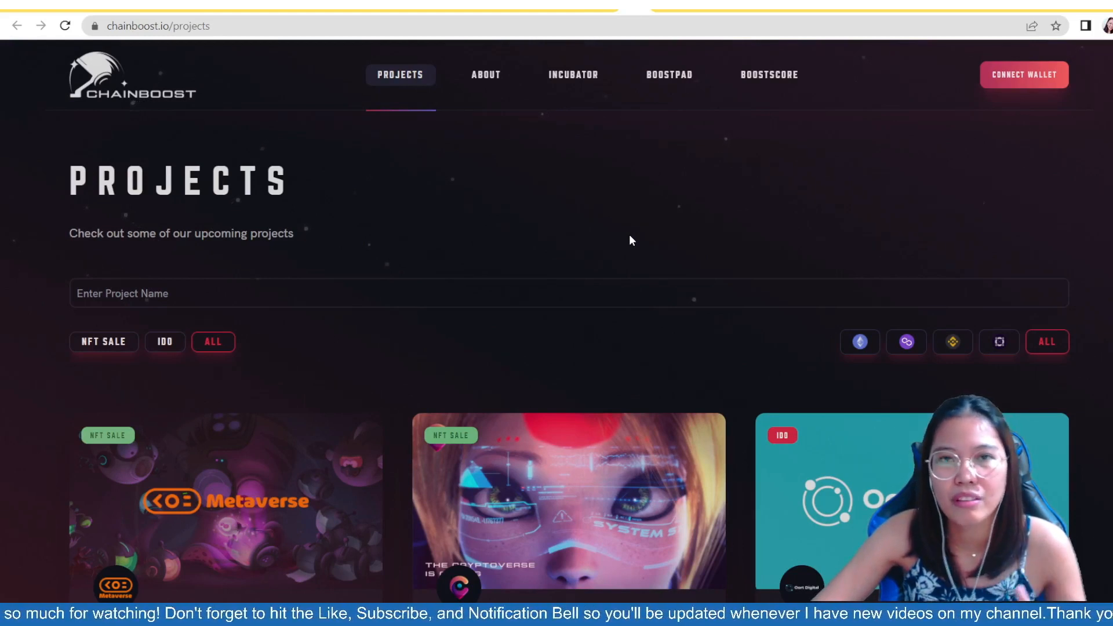
scroll(down, 3)
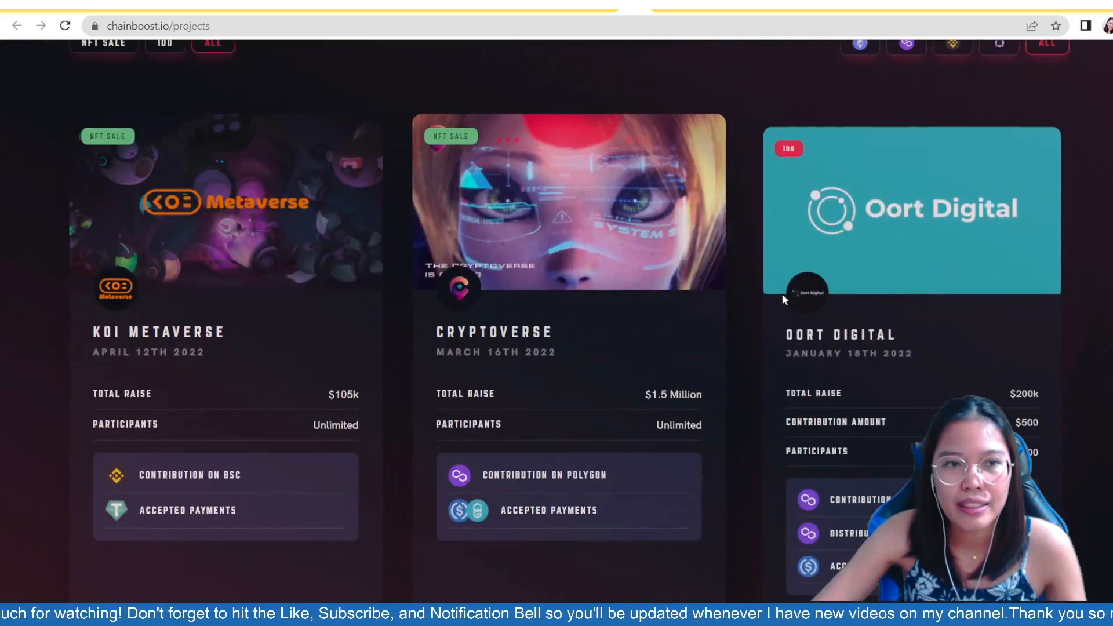
scroll(down, 3)
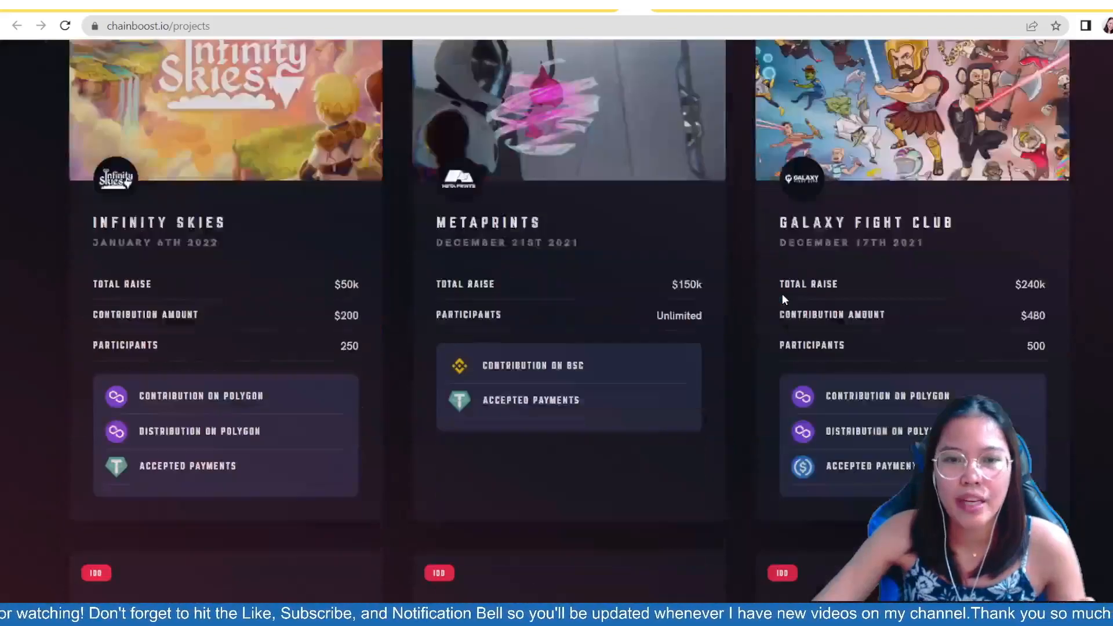
scroll(down, 3)
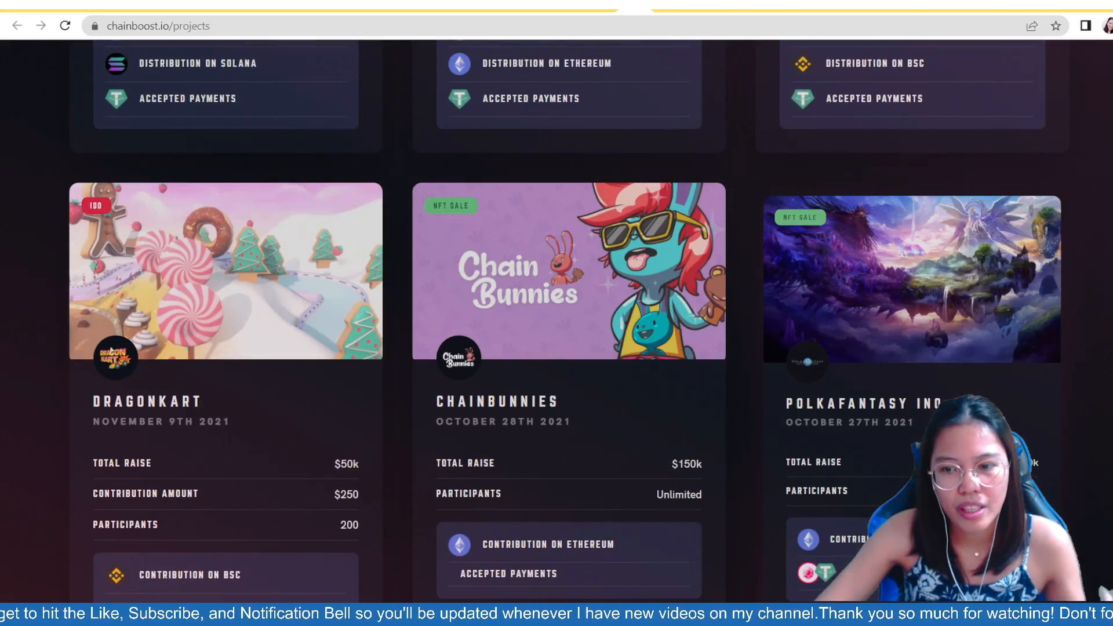
scroll(down, 3)
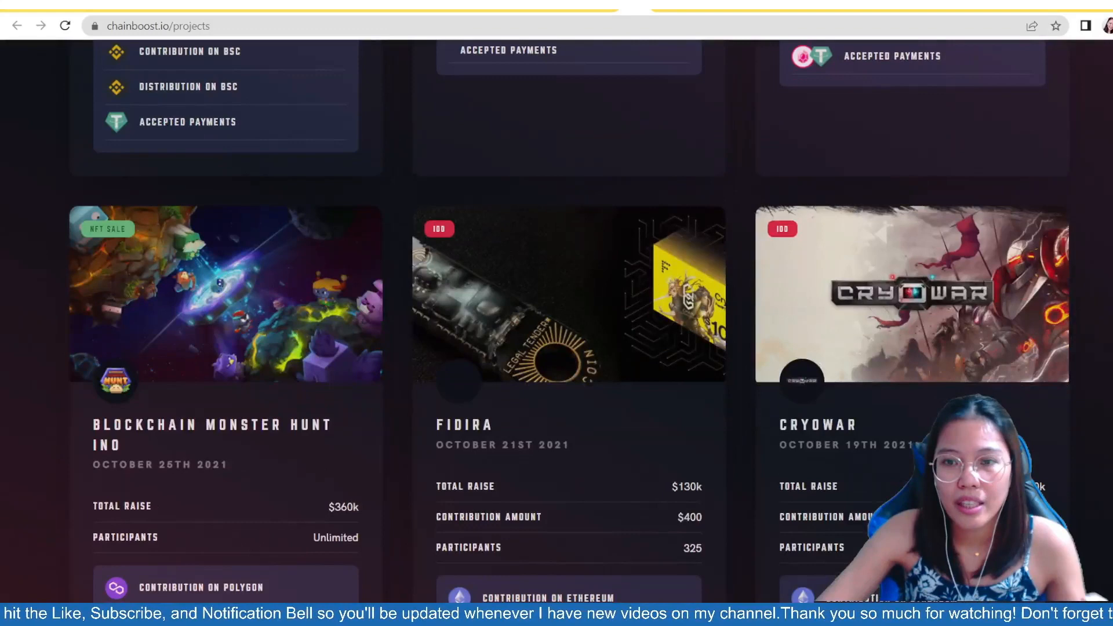
scroll(up, 3)
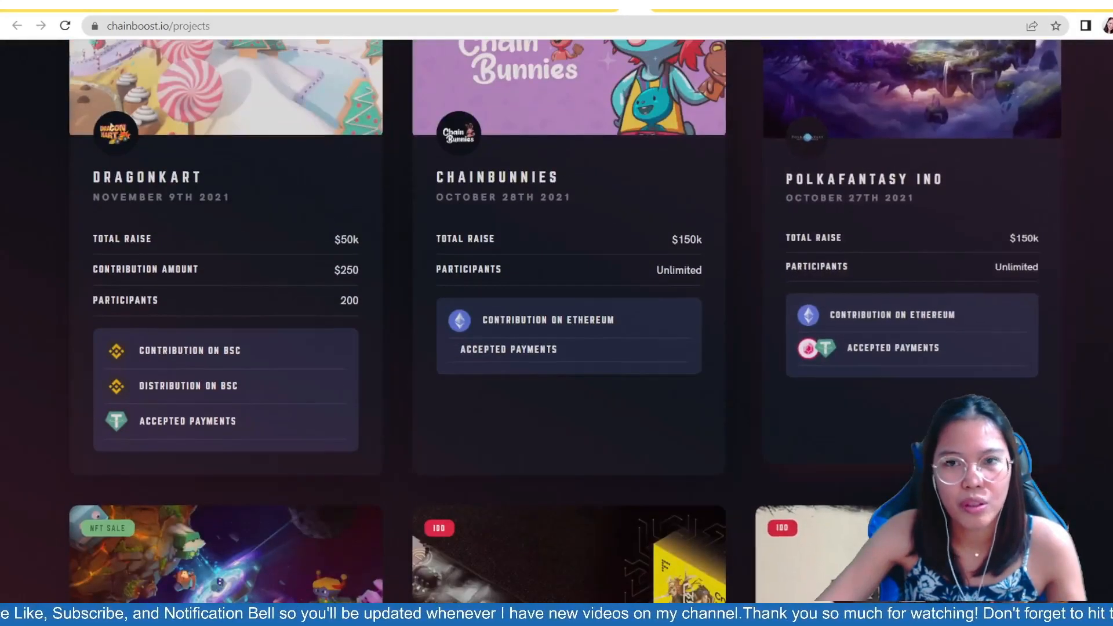
scroll(down, 3)
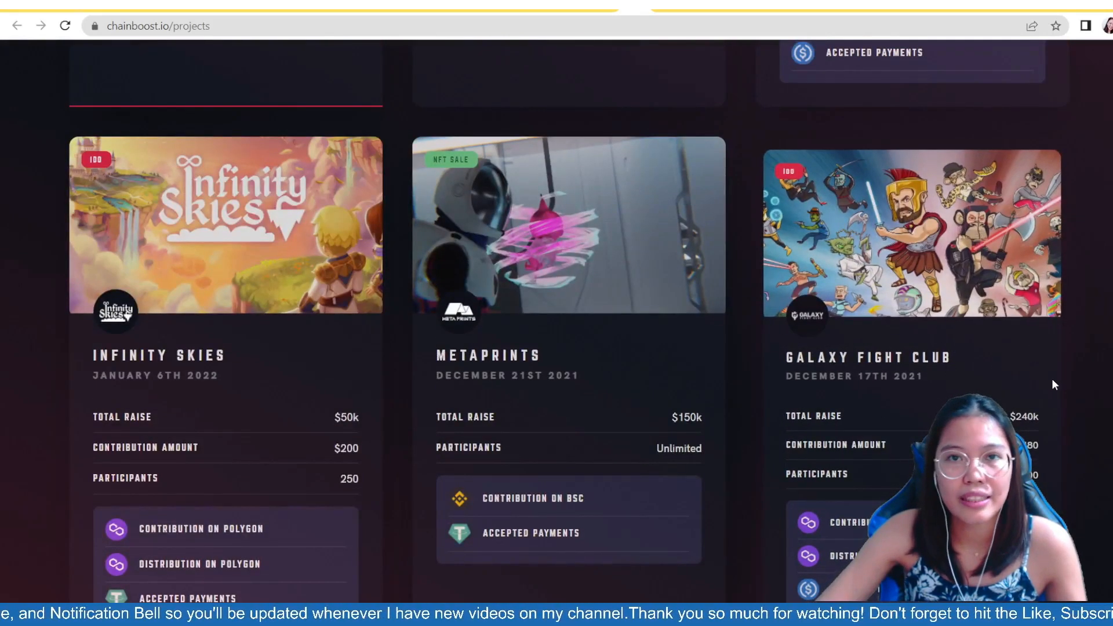
scroll(down, 3)
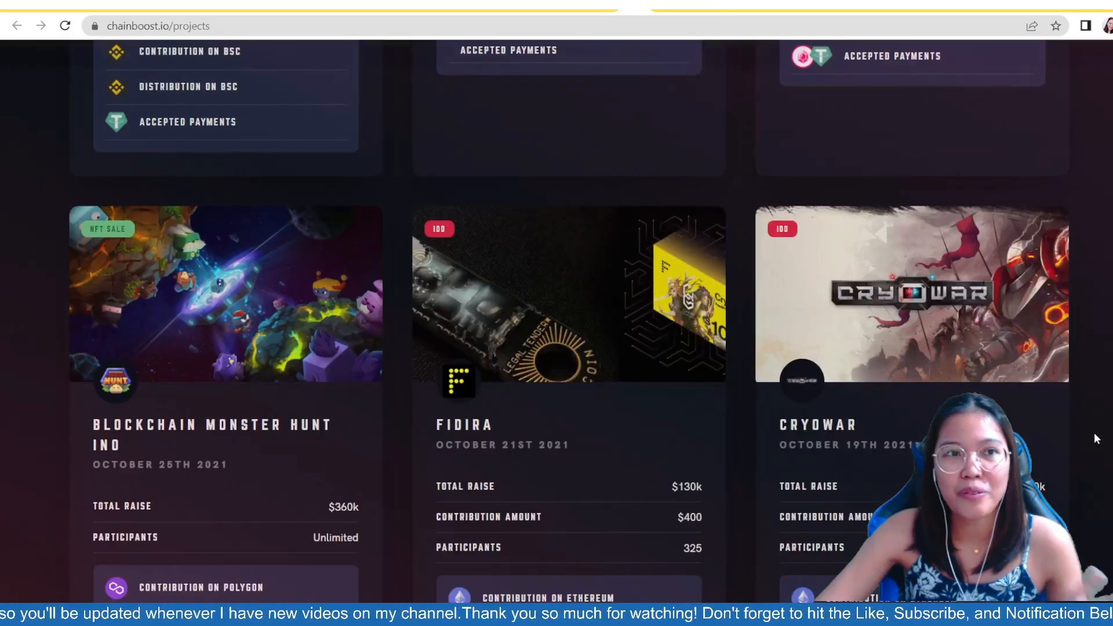
scroll(down, 3)
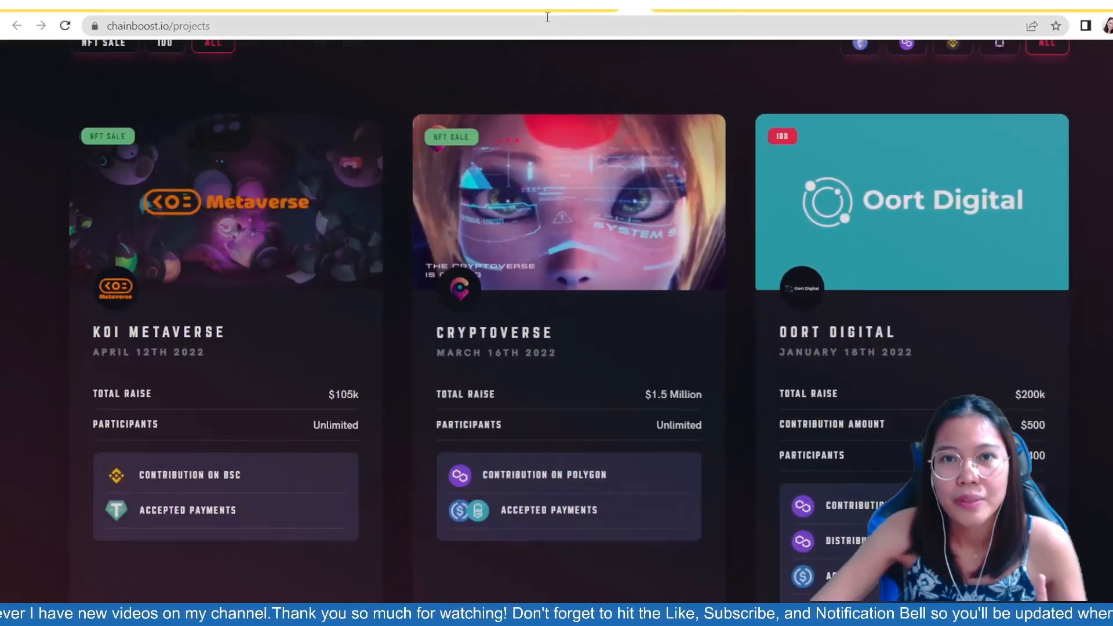
Step: Follow the Cryptoverse project card to head to the Cryptoverse website
click(568, 201)
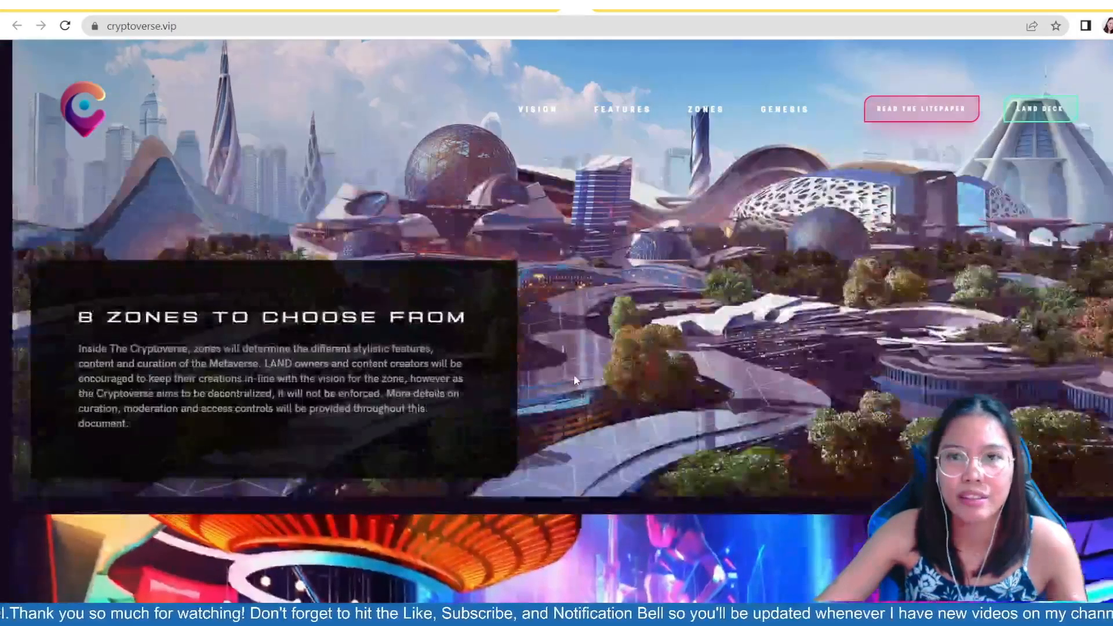
Step: Scroll up on cryptoverse.vip to the '8 Zones to Choose From' section
scroll(up, 3)
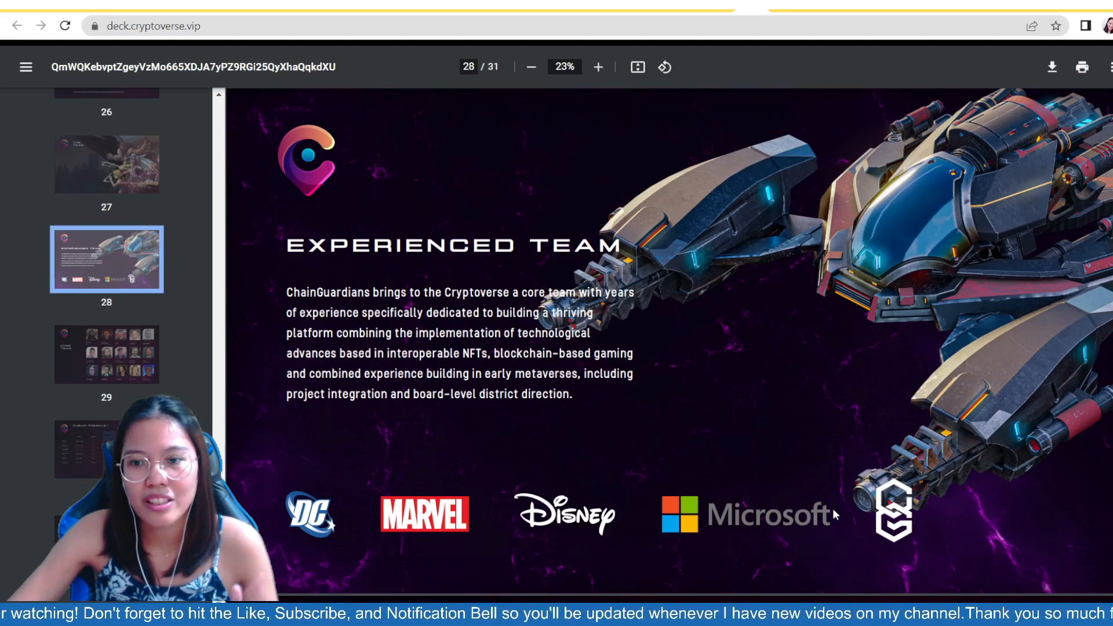
mouse_move(766, 341)
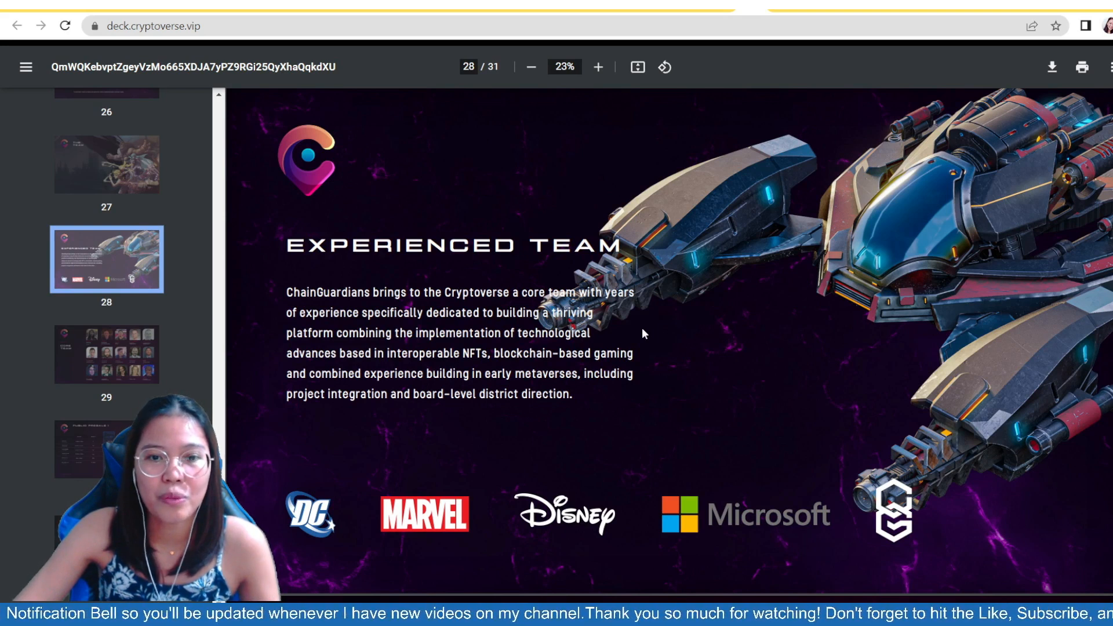
mouse_move(796, 356)
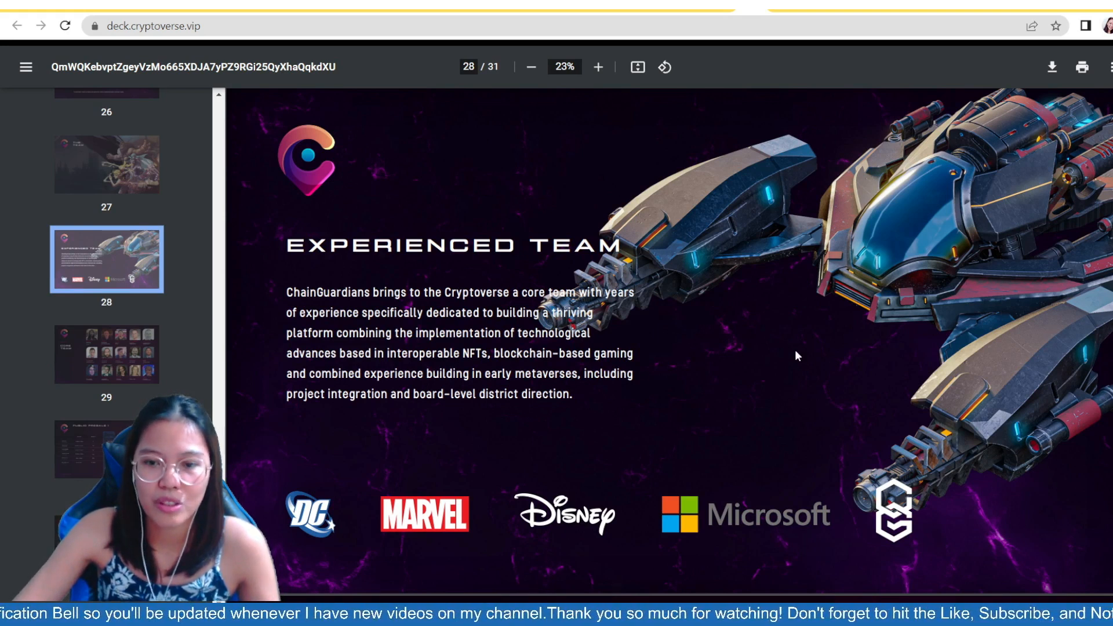
mouse_move(171, 372)
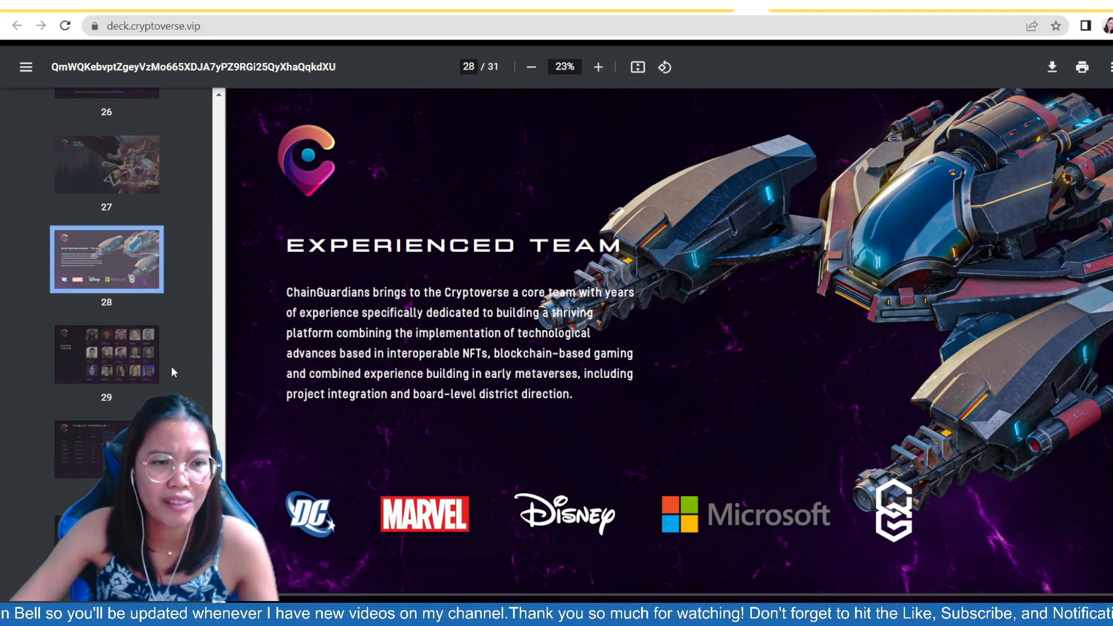
mouse_move(722, 213)
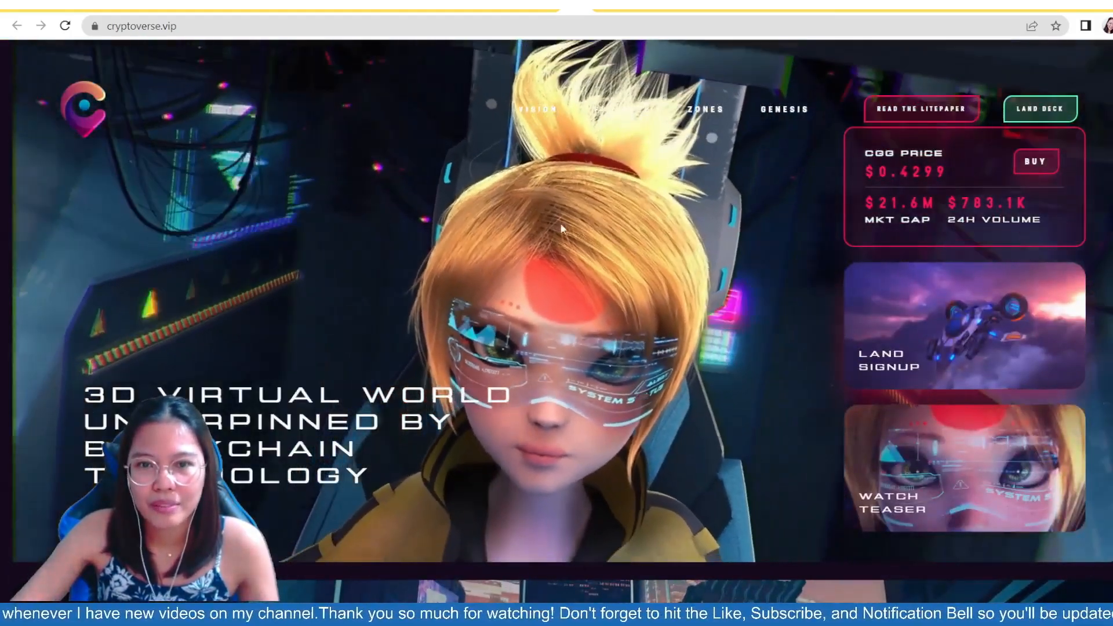
Step: Scroll down the homepage past the 8 Zones and Immersive Gaming Experiences sections
scroll(down, 3)
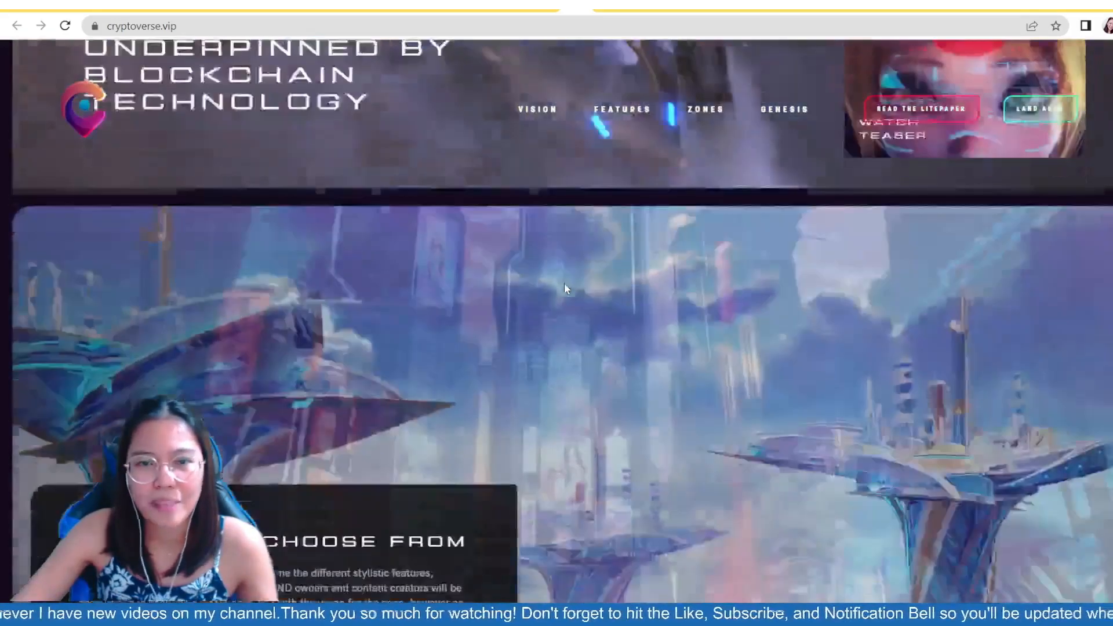
scroll(down, 3)
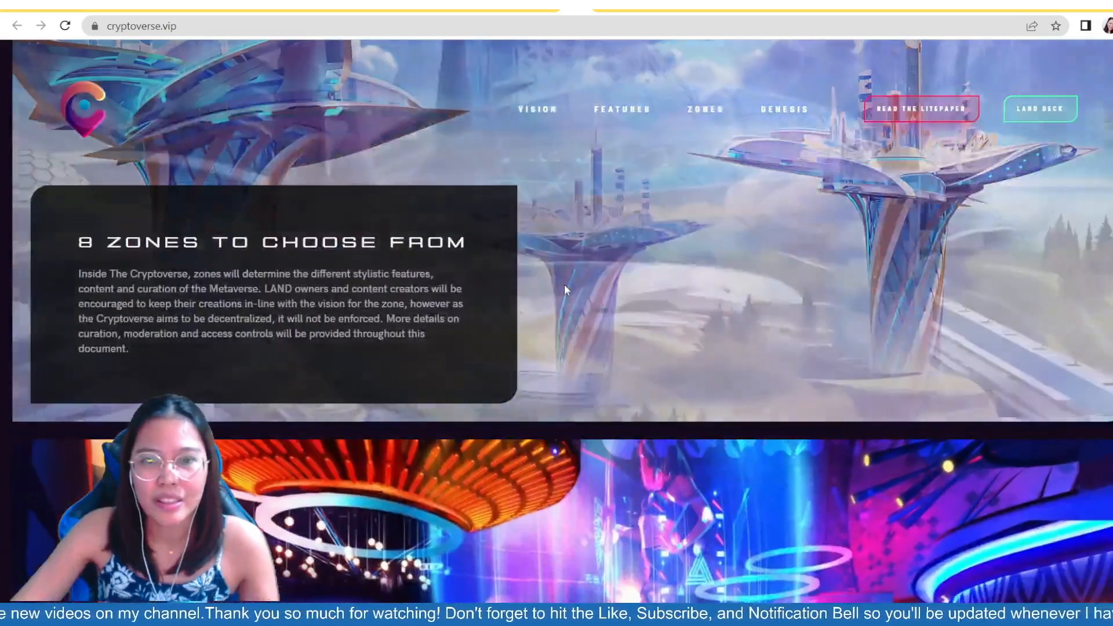
scroll(down, 3)
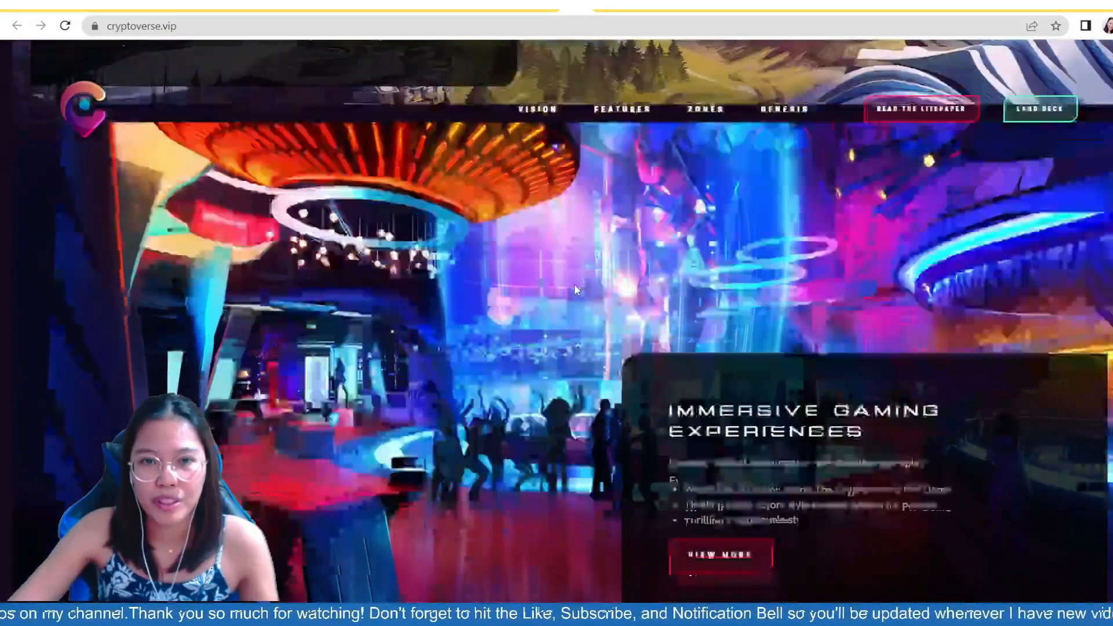
scroll(down, 3)
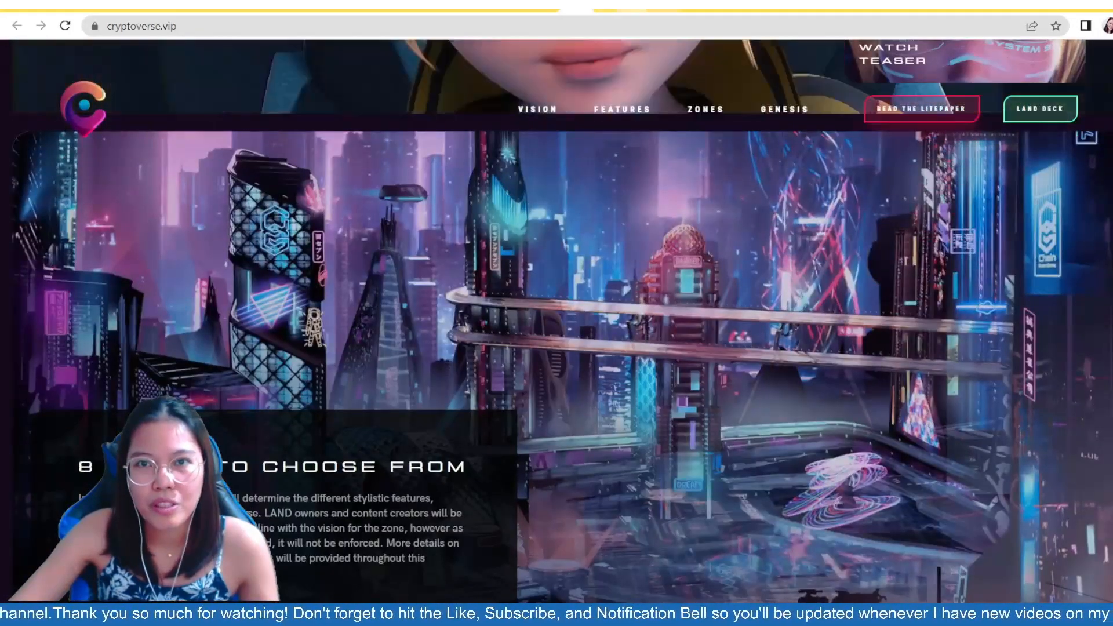
Step: Show the Features page and browse the Multi-Chain, Cross-Reality, Marketplace, Land Sharding and Real World cards
click(620, 109)
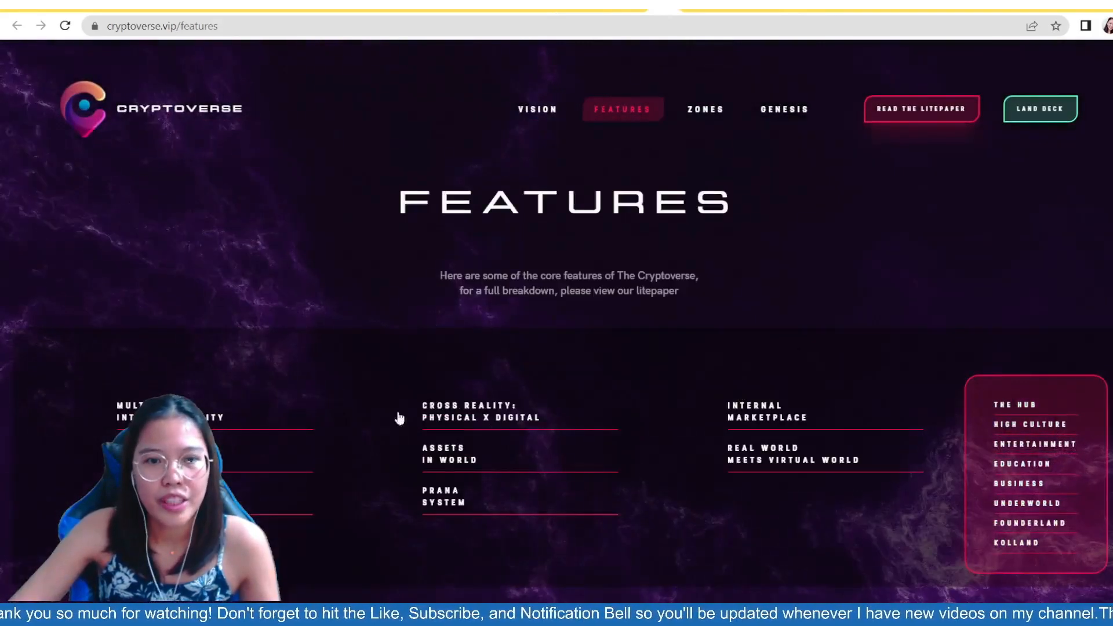
scroll(down, 3)
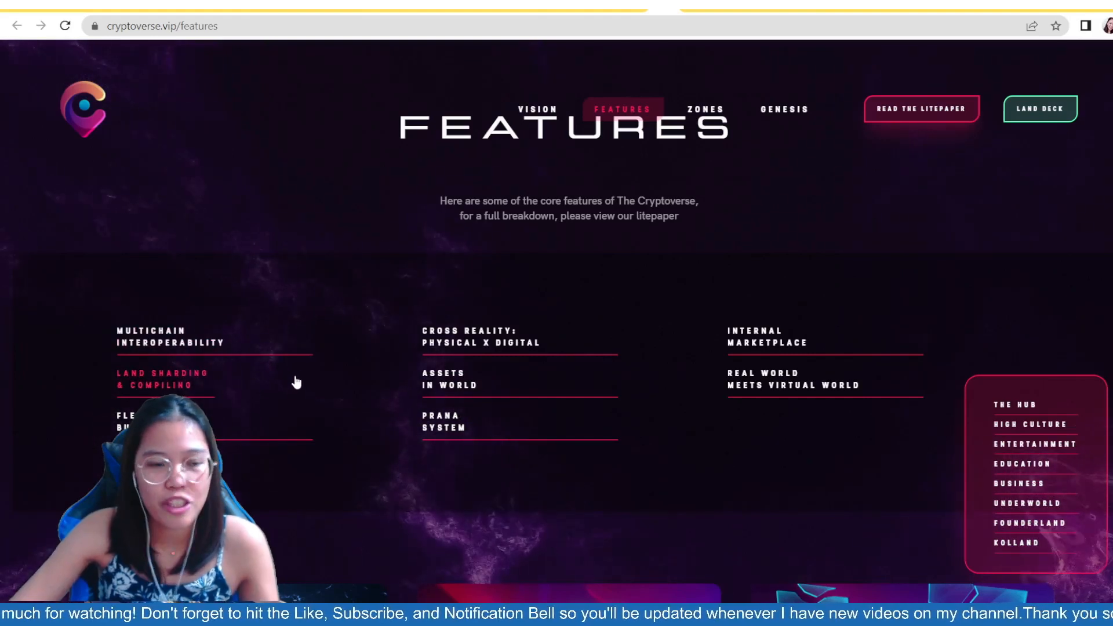
mouse_move(554, 359)
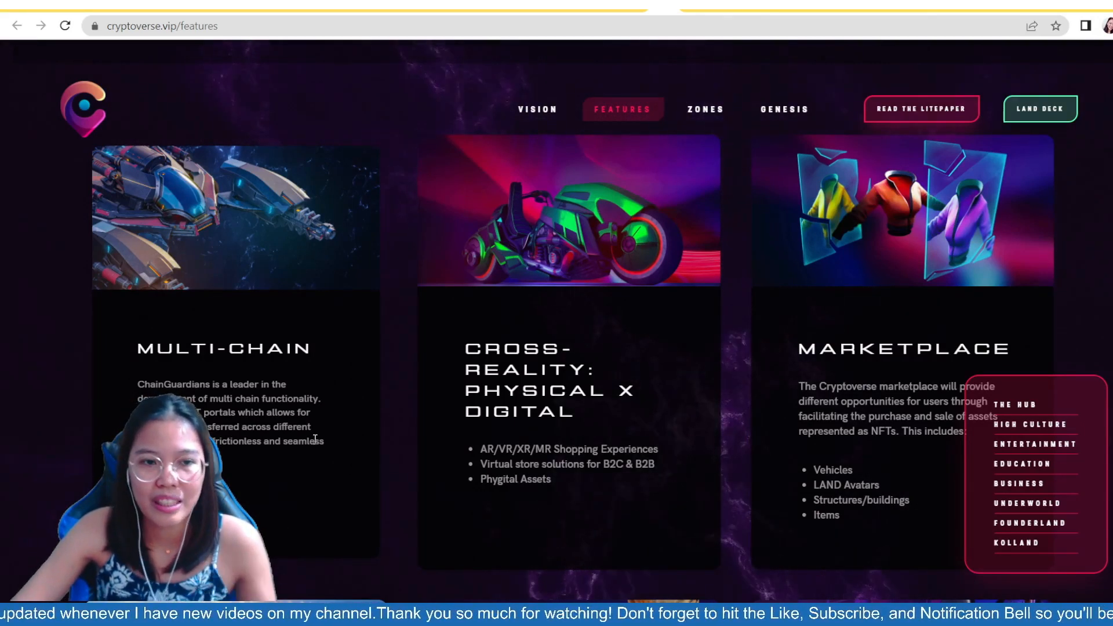
scroll(down, 3)
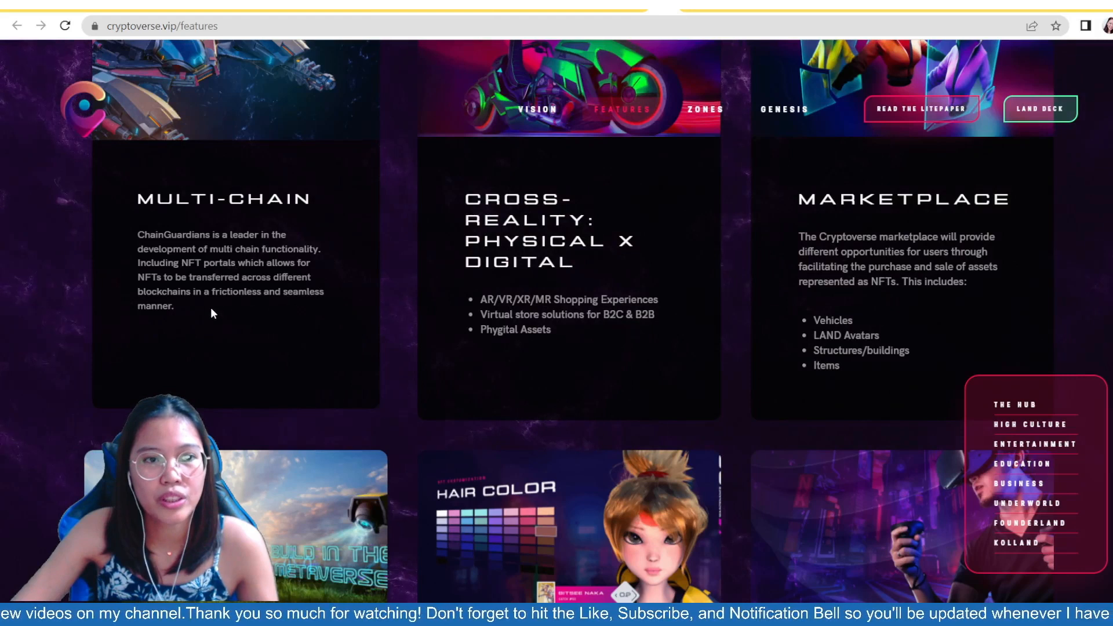
mouse_move(311, 315)
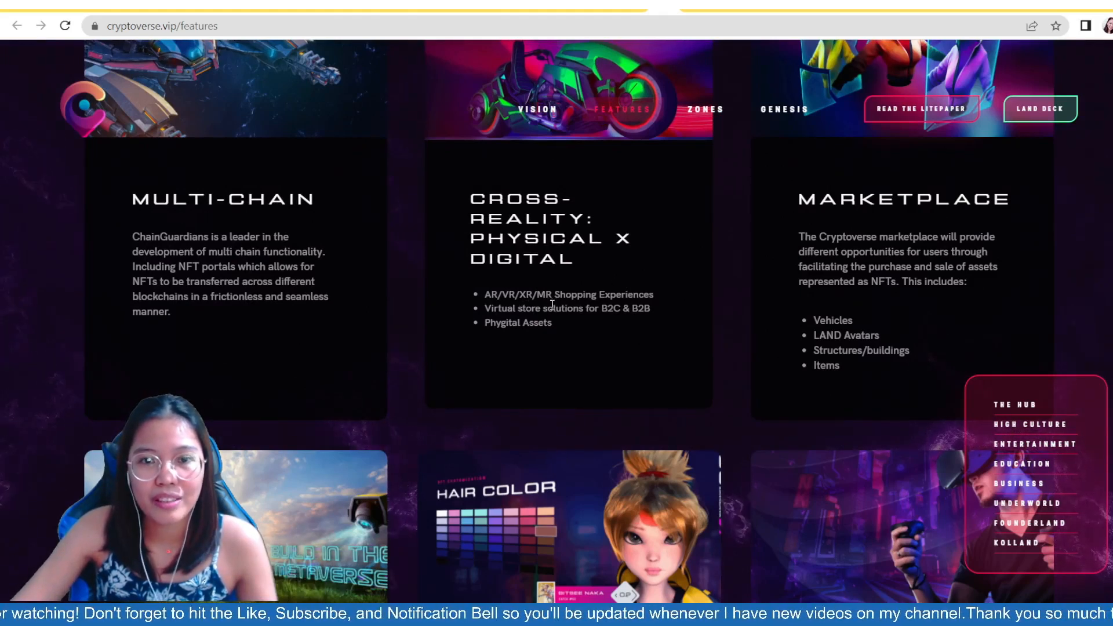
mouse_move(646, 350)
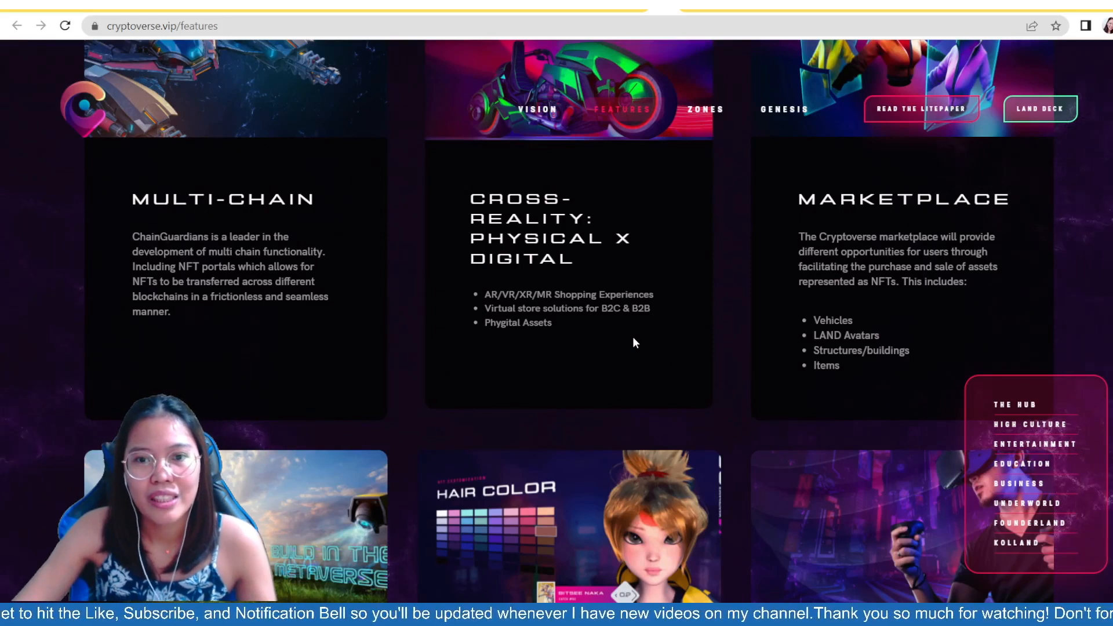
mouse_move(589, 328)
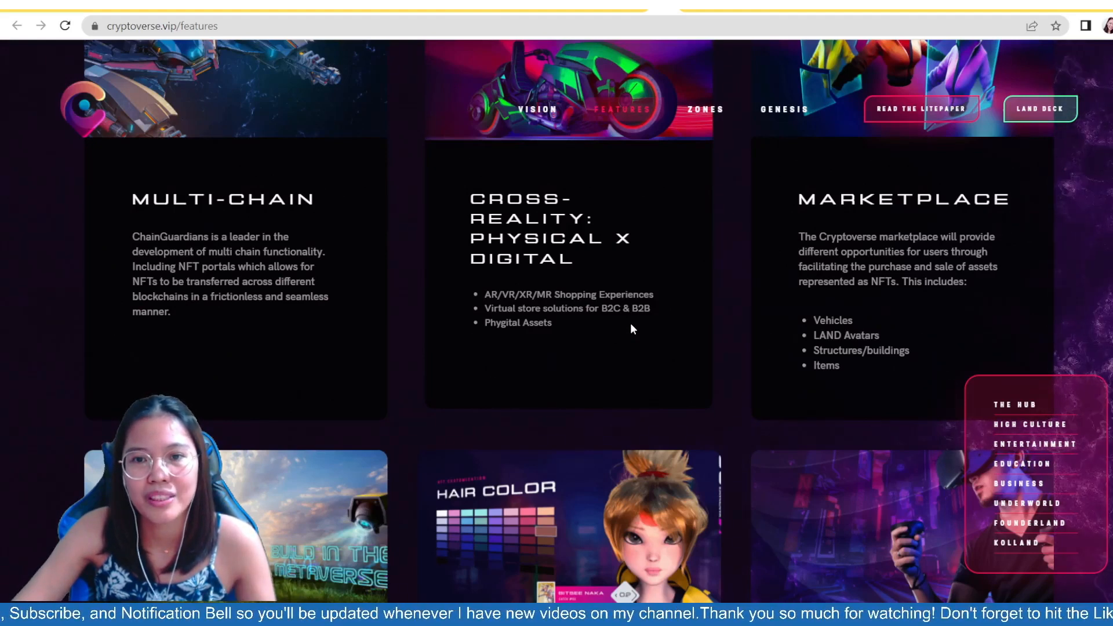
mouse_move(668, 320)
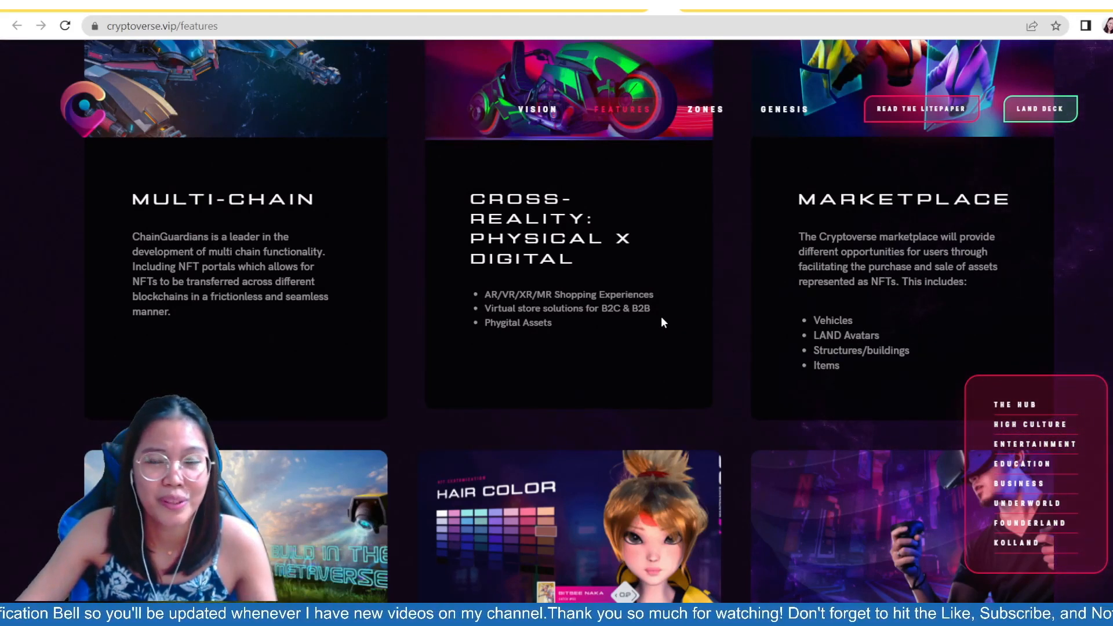
scroll(down, 3)
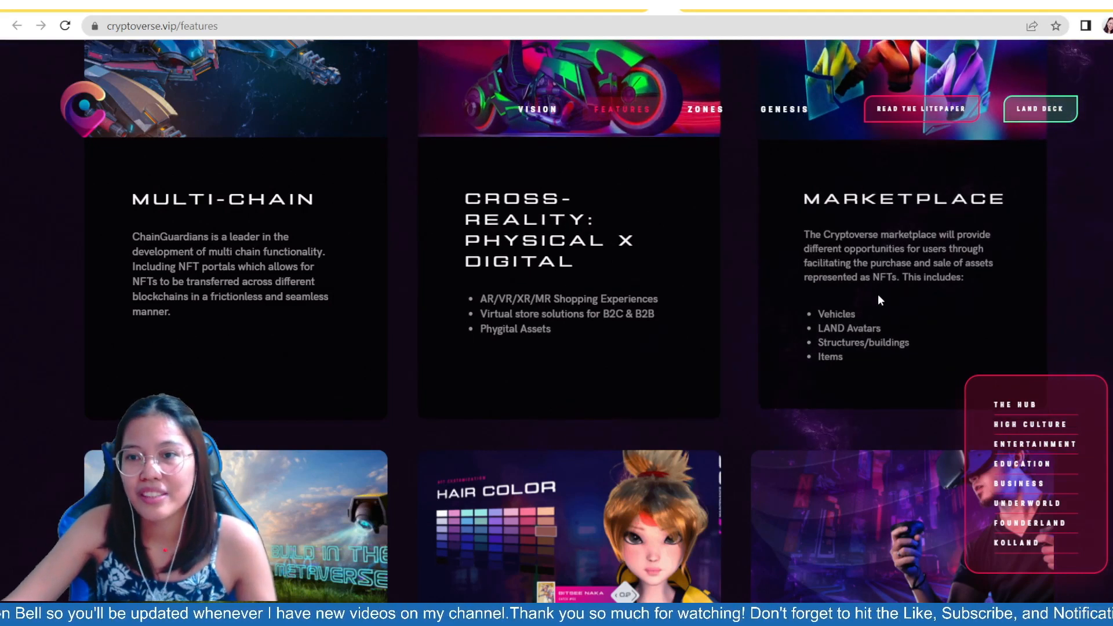
scroll(down, 3)
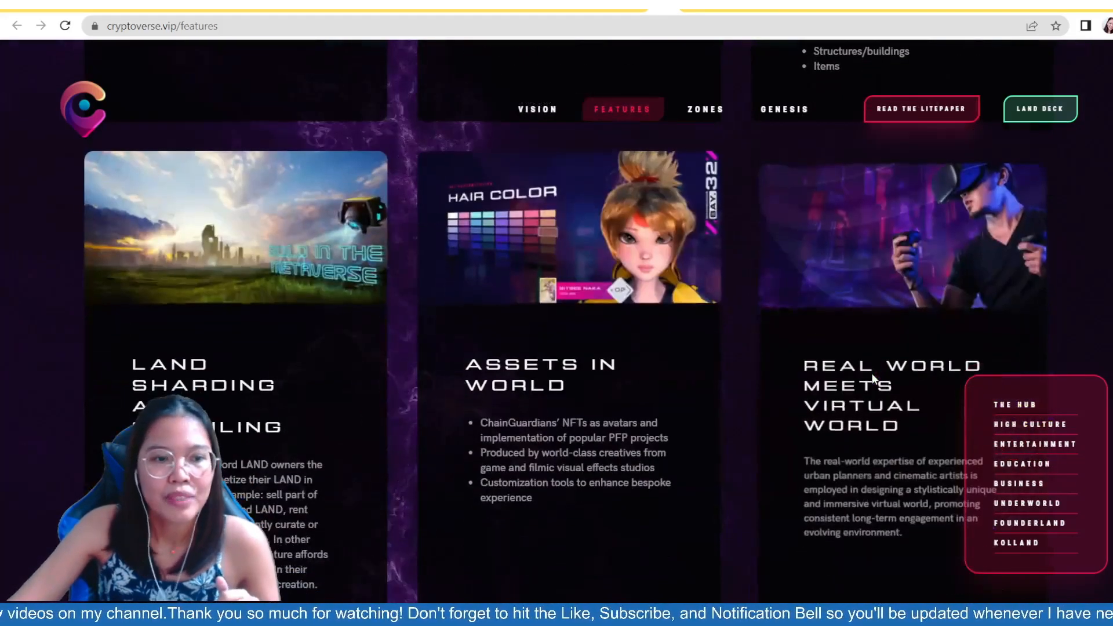
scroll(down, 3)
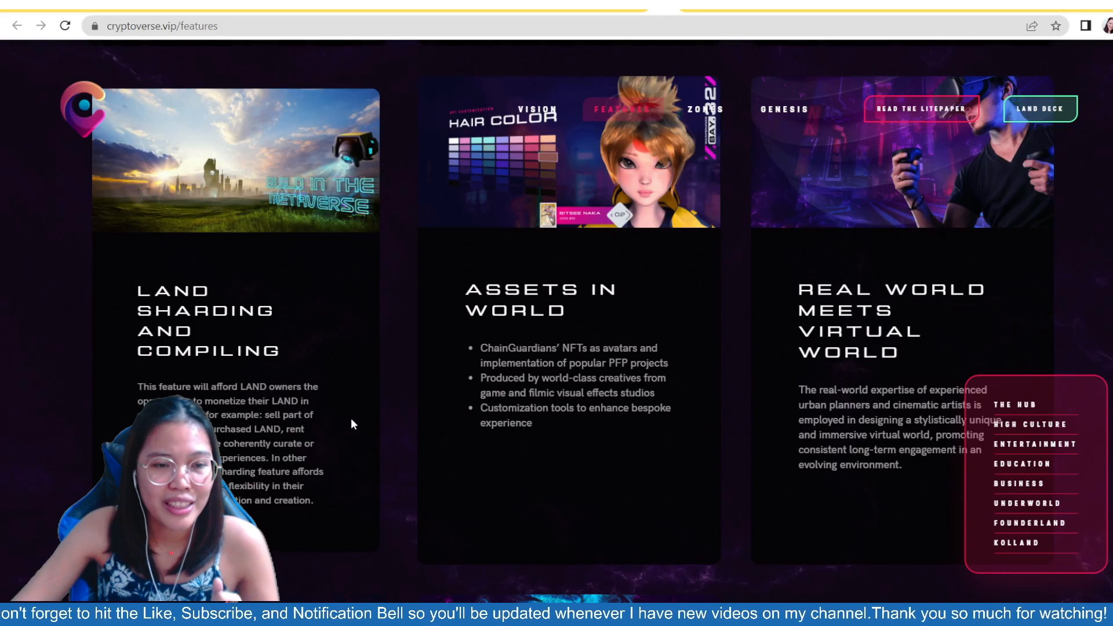
scroll(down, 3)
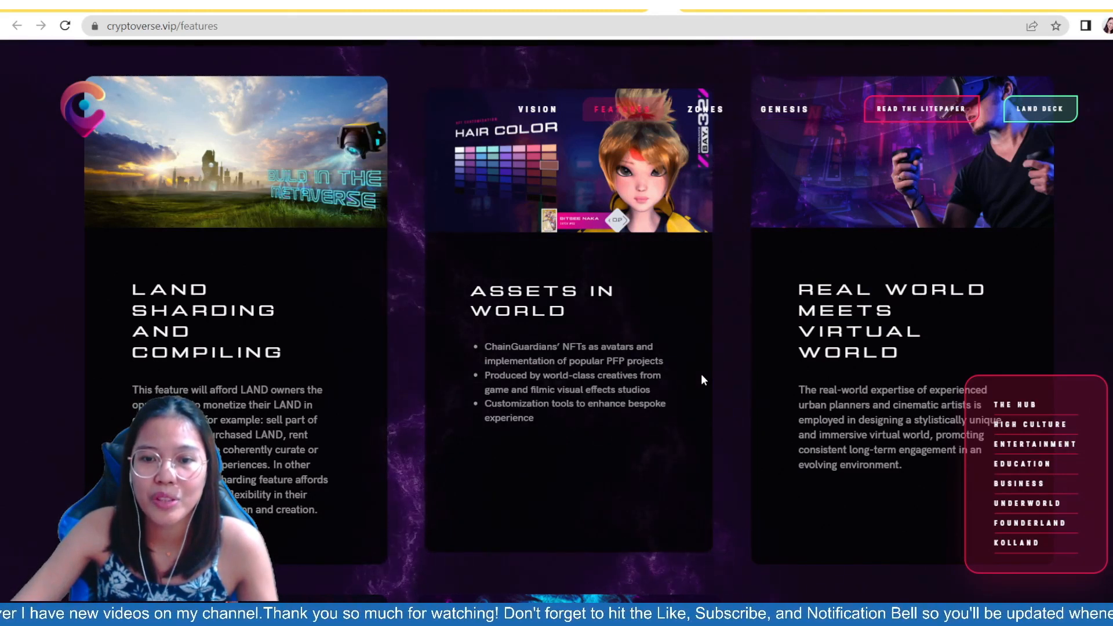
scroll(down, 3)
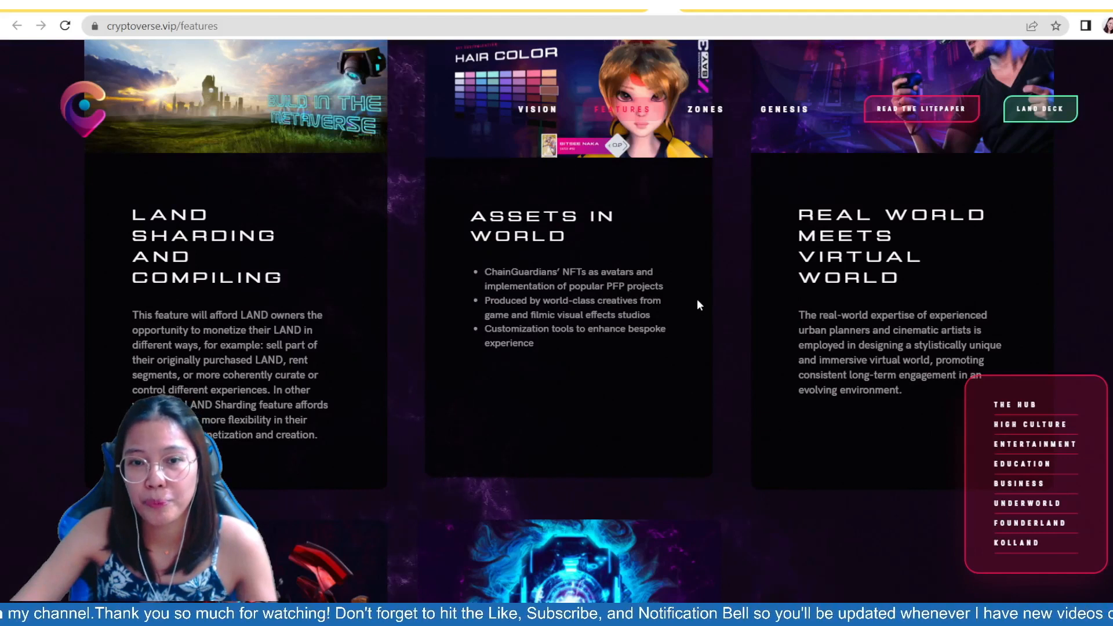
mouse_move(598, 393)
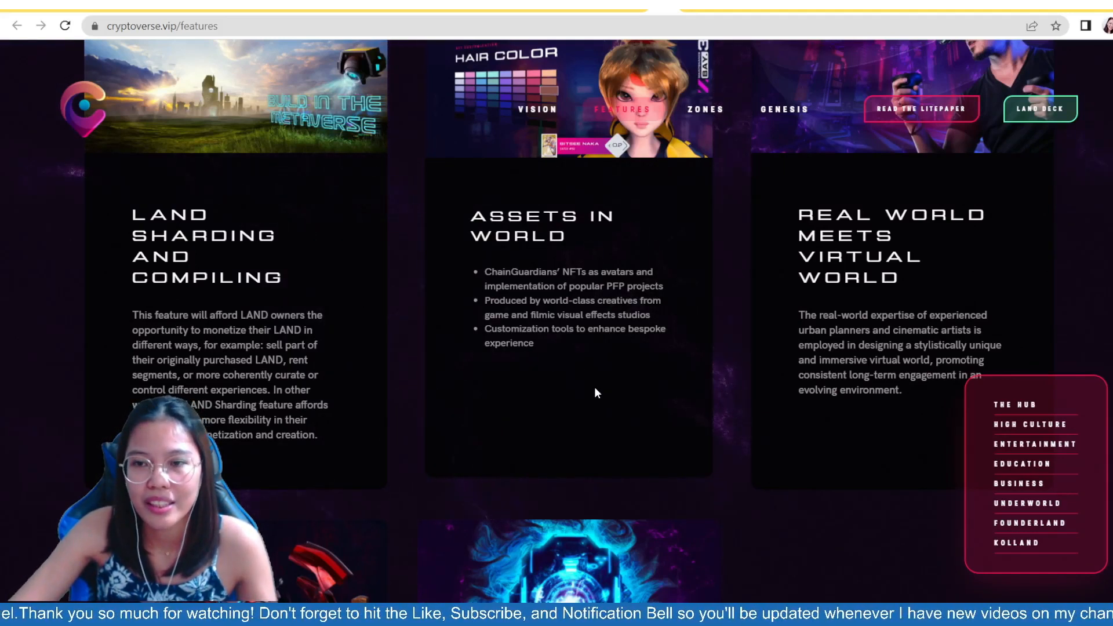
scroll(down, 3)
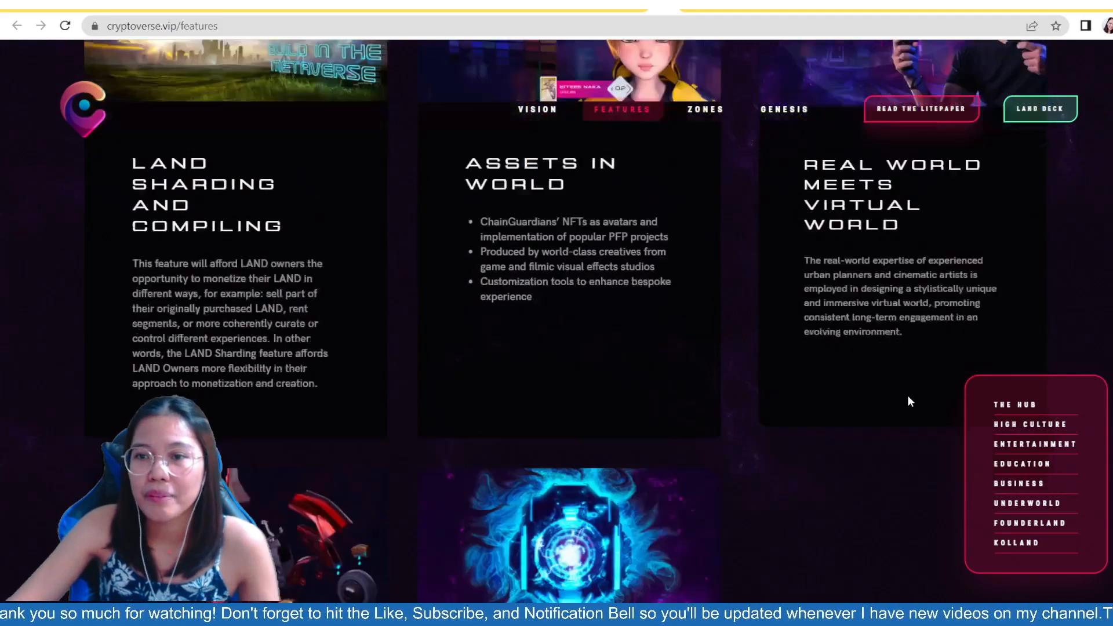
scroll(down, 3)
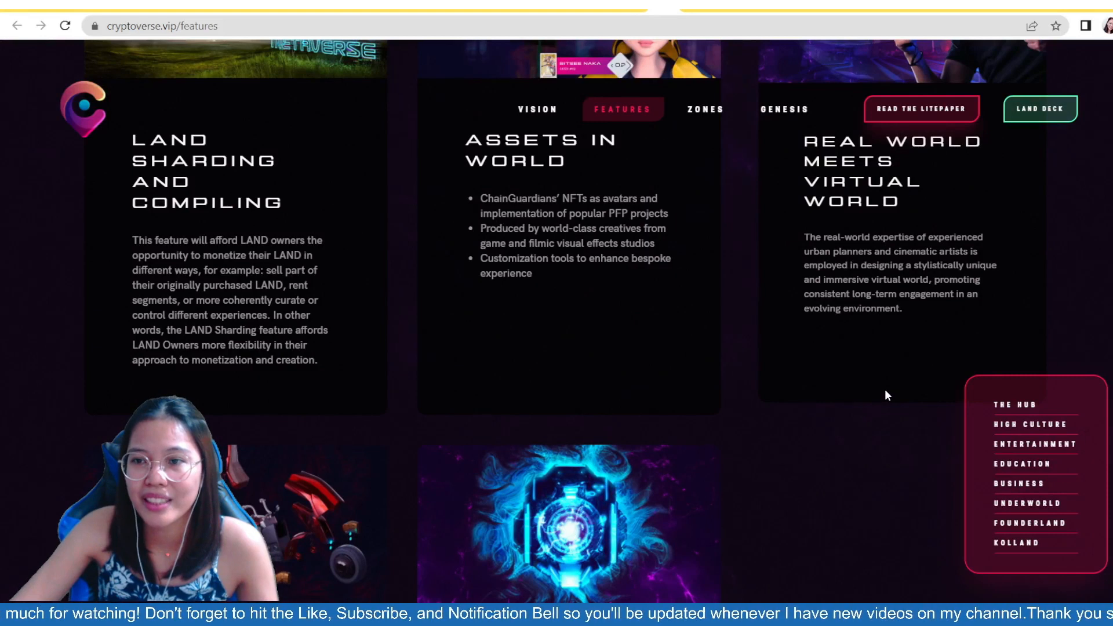
mouse_move(879, 388)
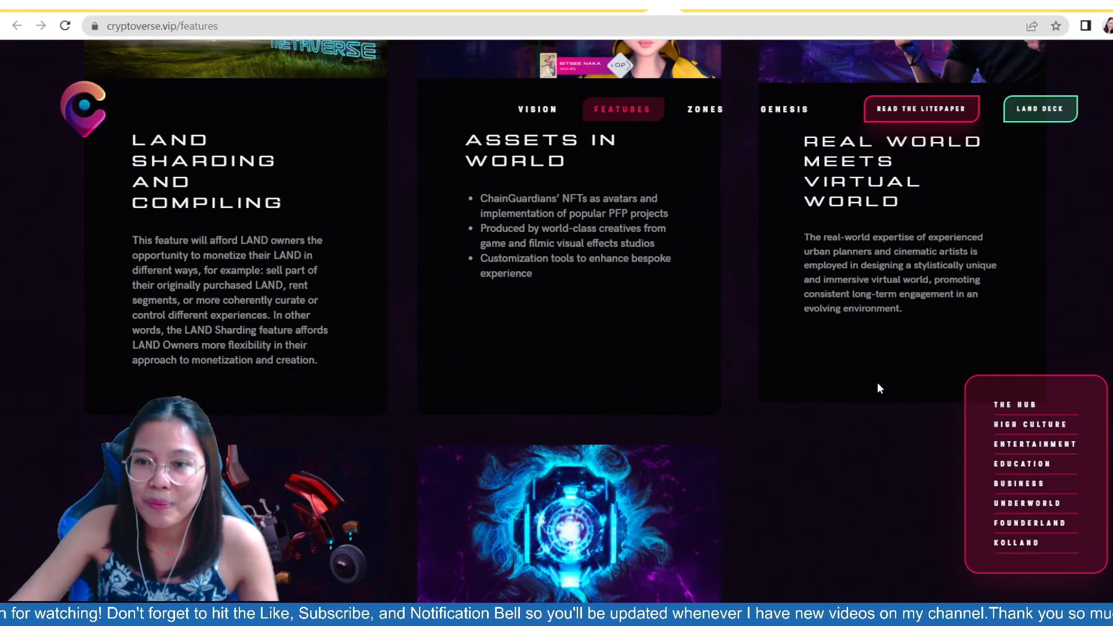
mouse_move(874, 392)
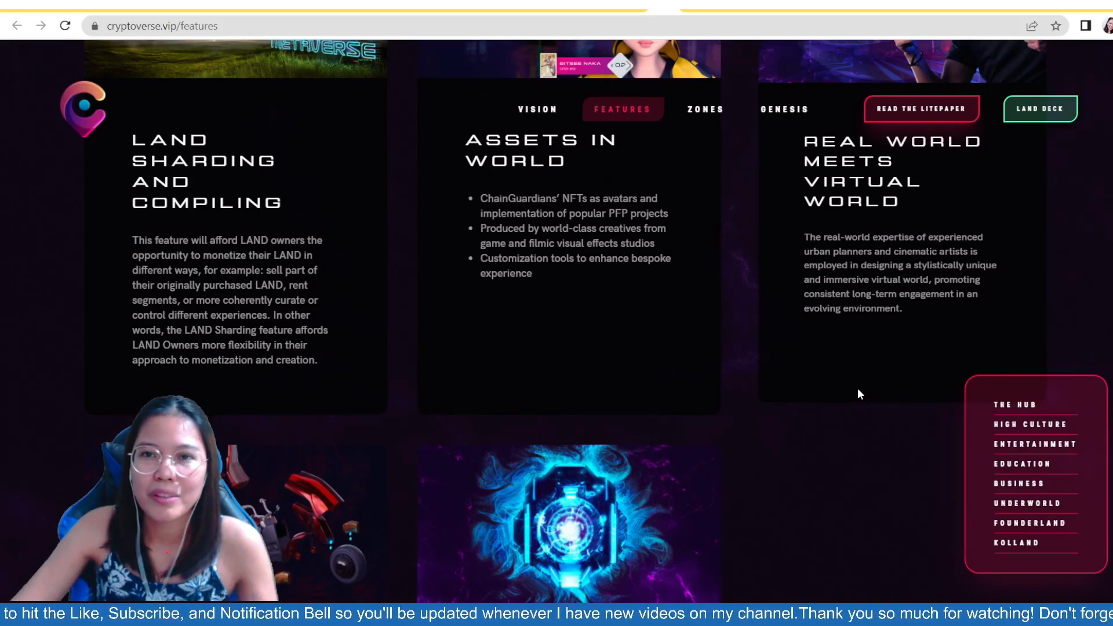
mouse_move(856, 395)
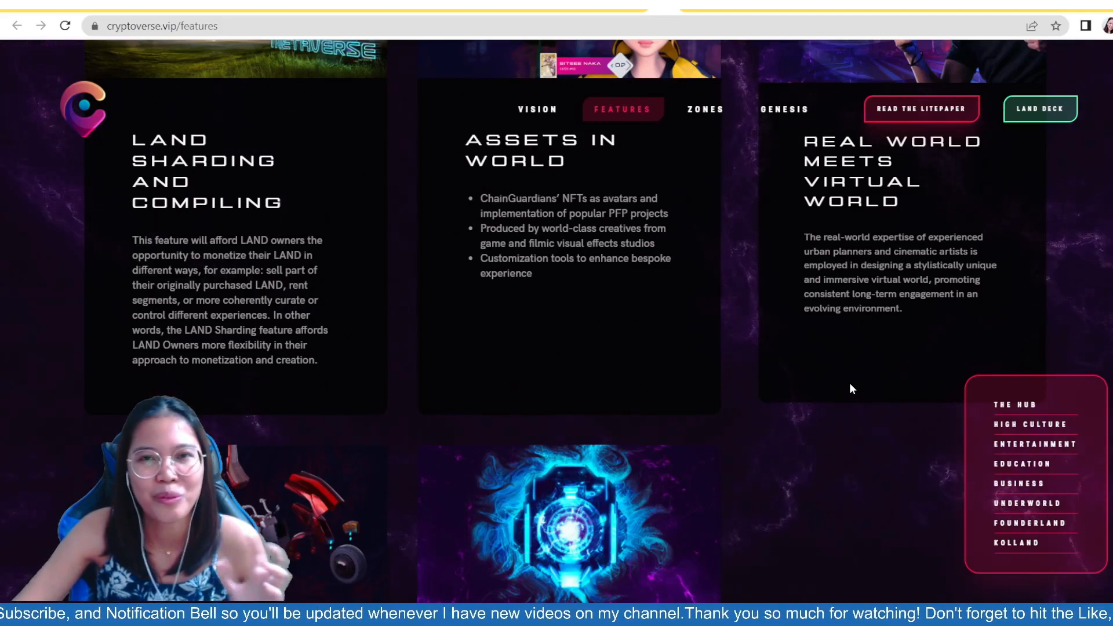
Step: Scroll down the Zones page to The Hub and High Culture zone descriptions
scroll(down, 3)
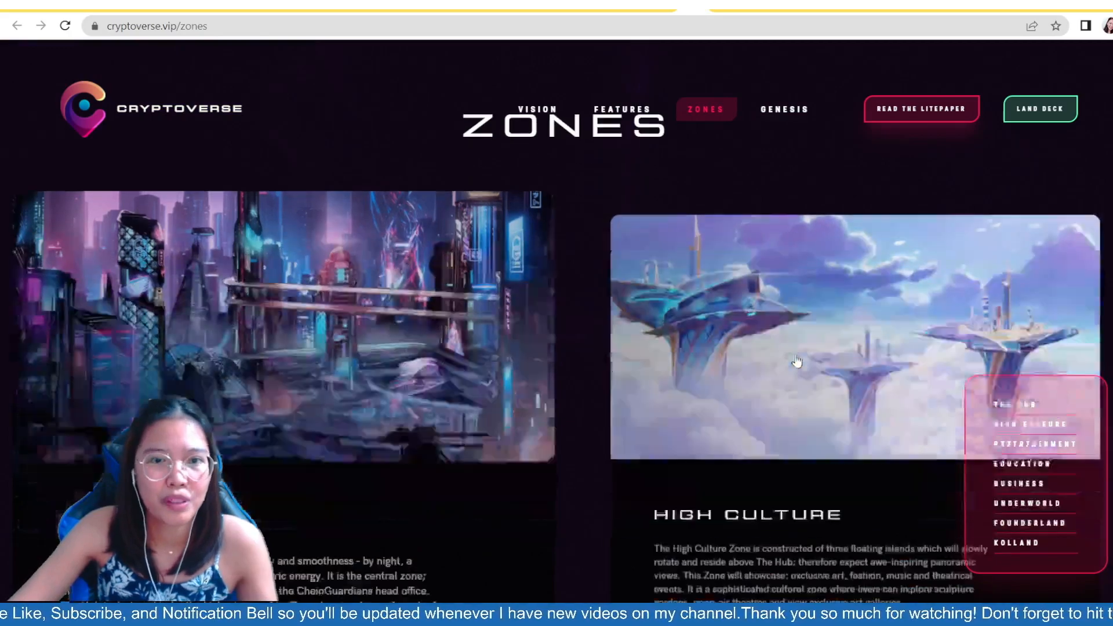
Step: Scroll past The Hub and High Culture to the Entertainment and Education zone cards
scroll(down, 3)
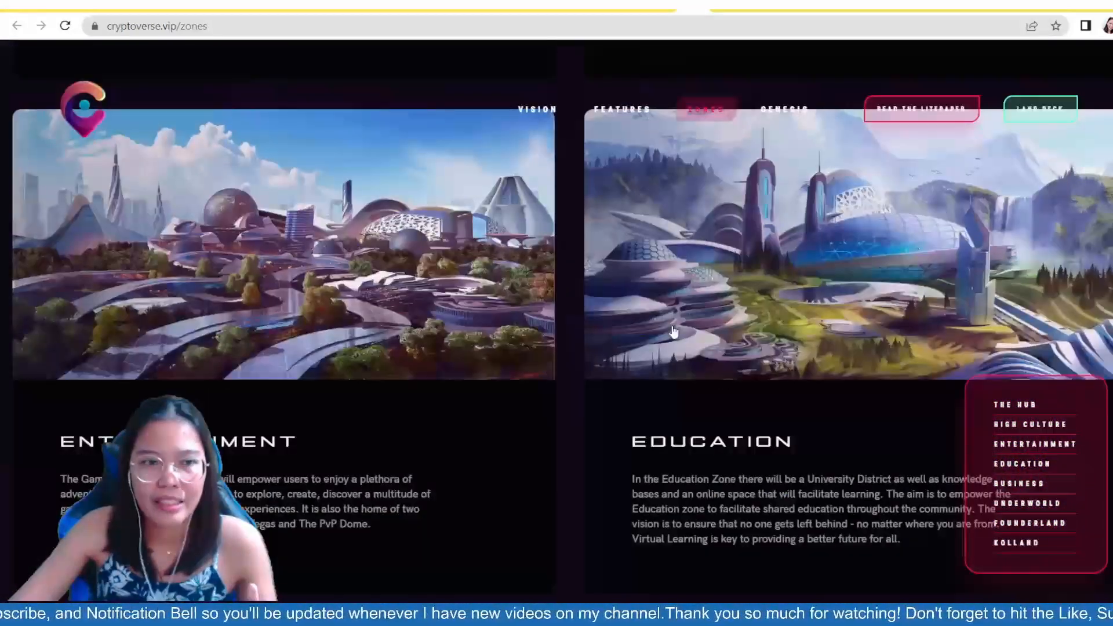
scroll(up, 3)
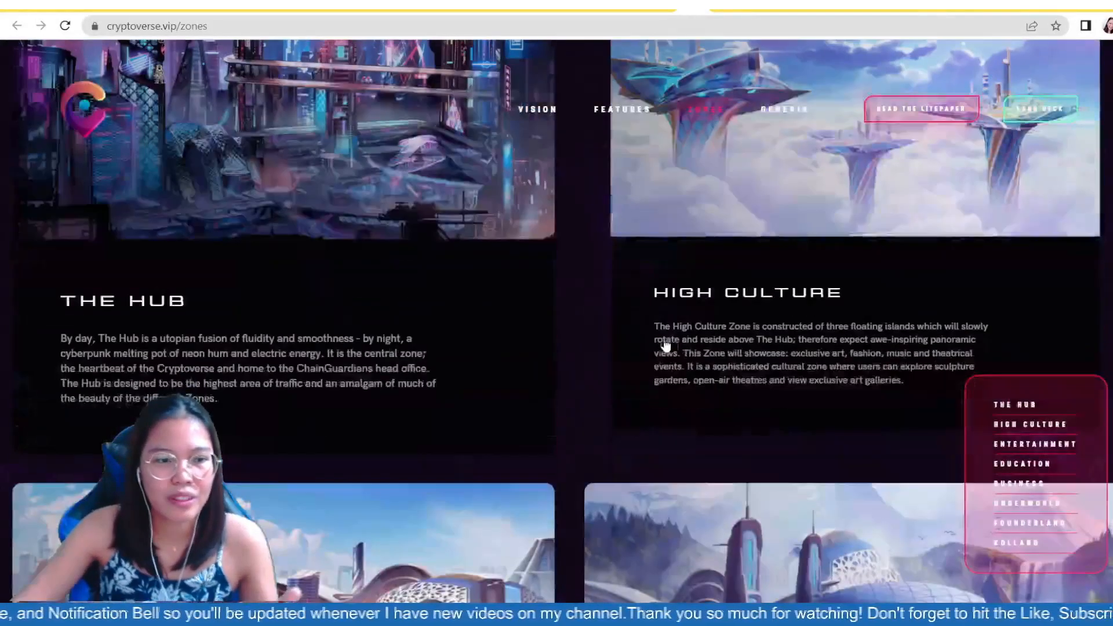
scroll(down, 3)
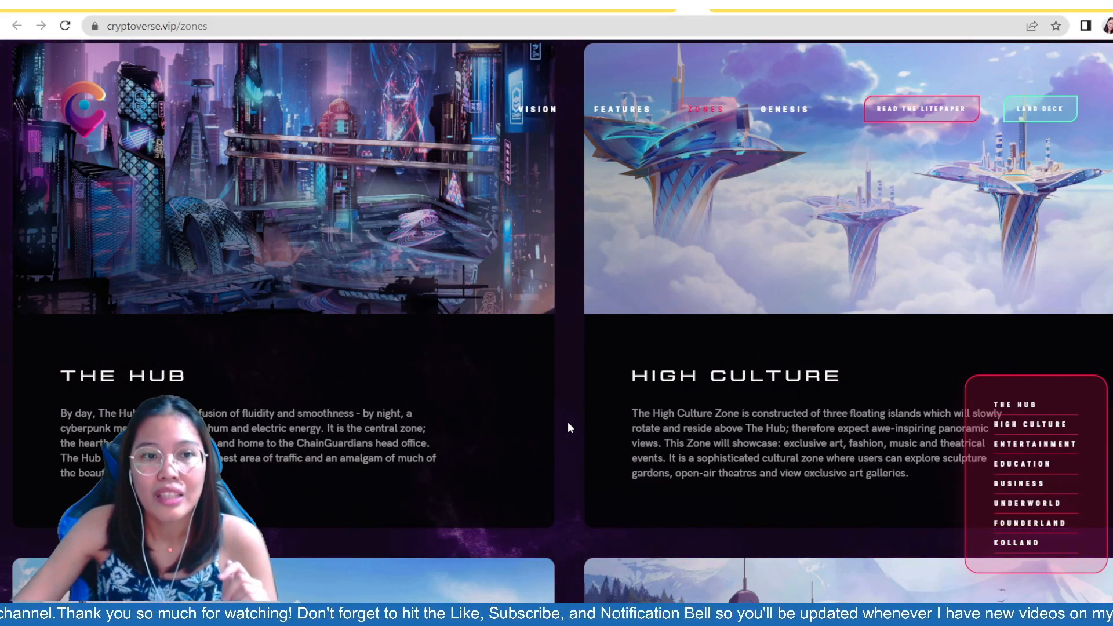
mouse_move(583, 415)
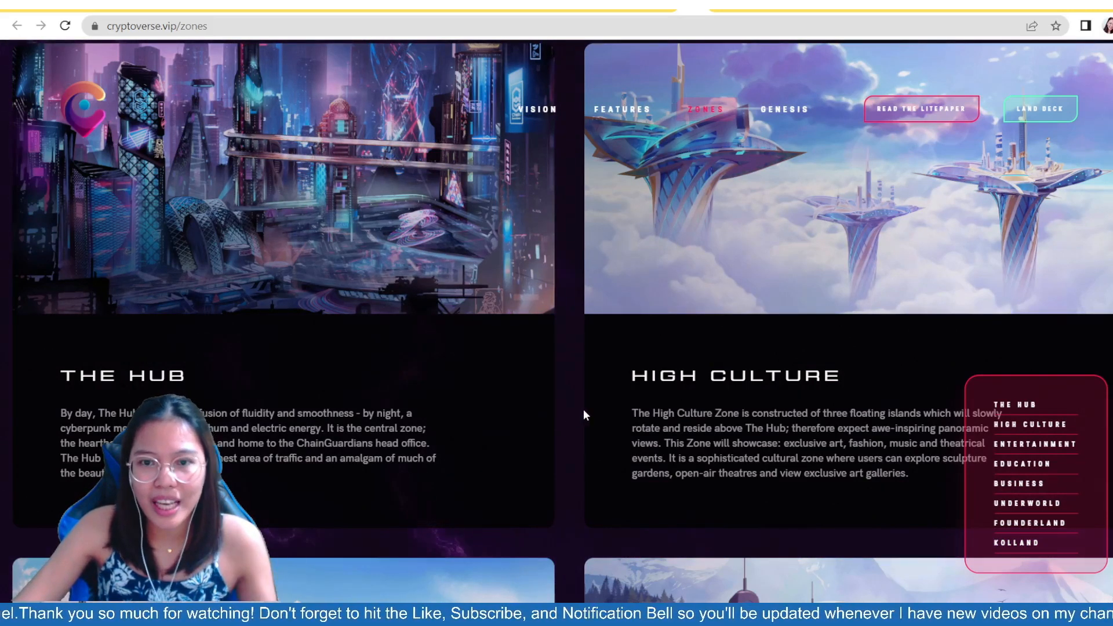
scroll(down, 3)
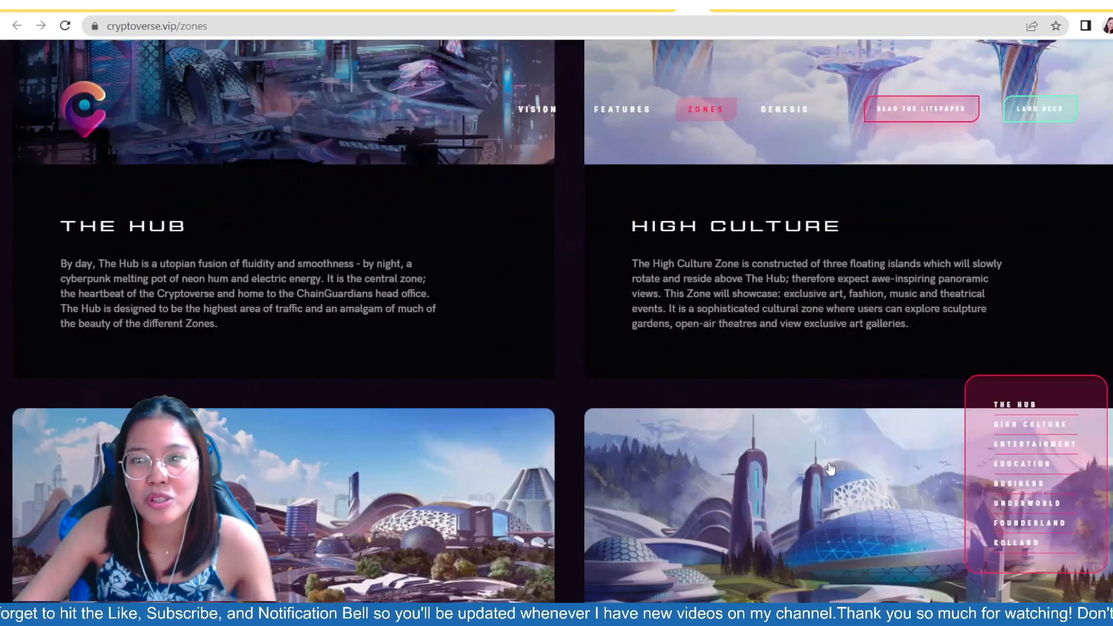
mouse_move(815, 398)
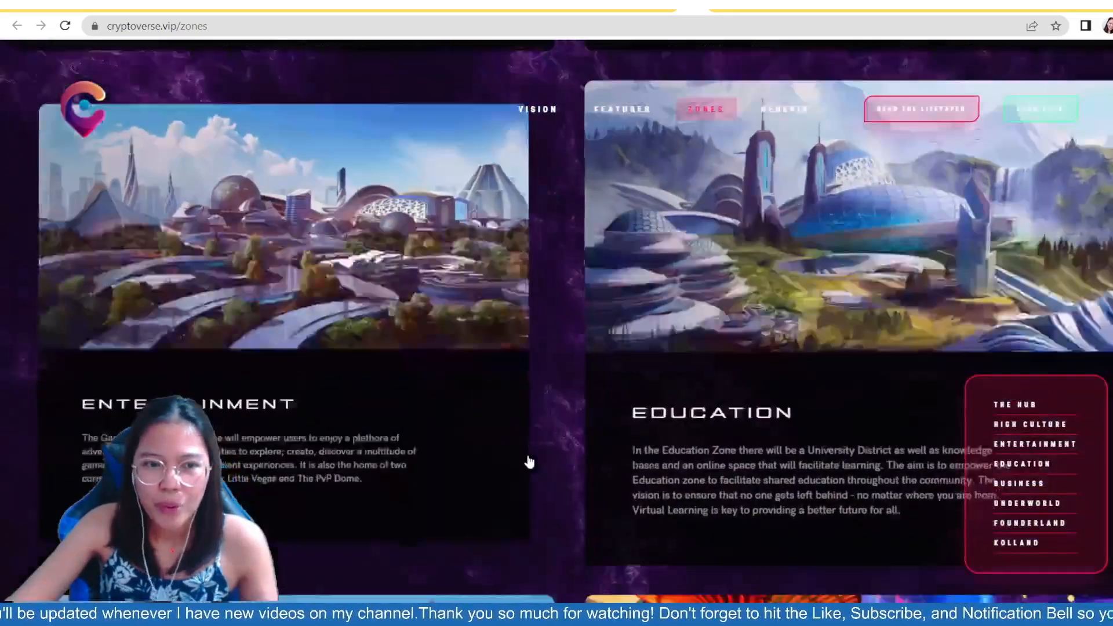
Step: Scroll further down the Zones page to the Business and Underworld cards
scroll(down, 3)
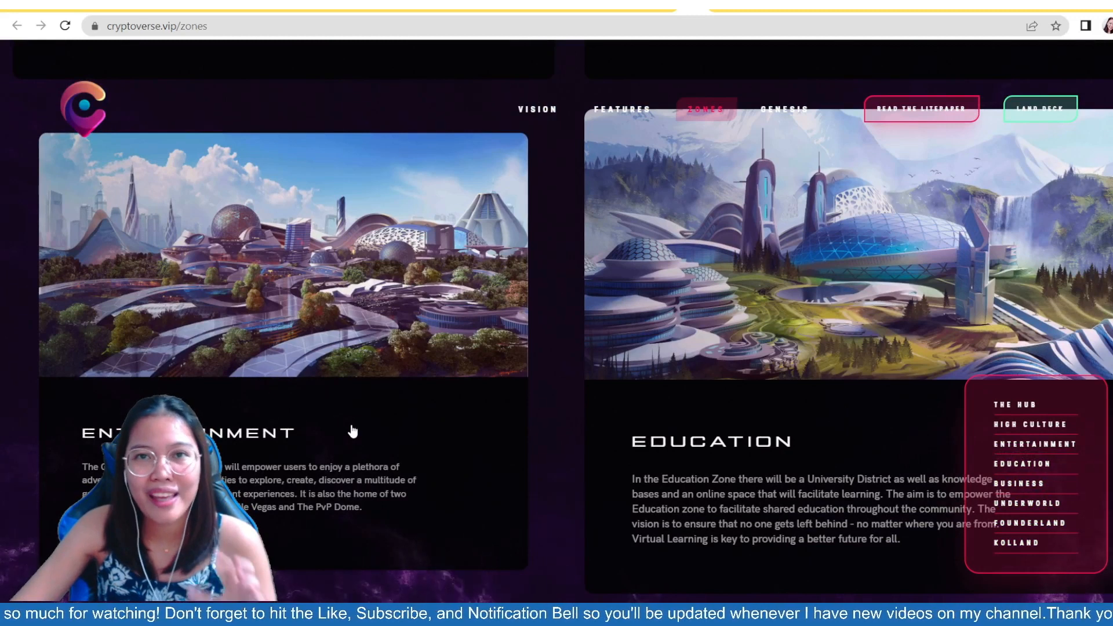
scroll(down, 3)
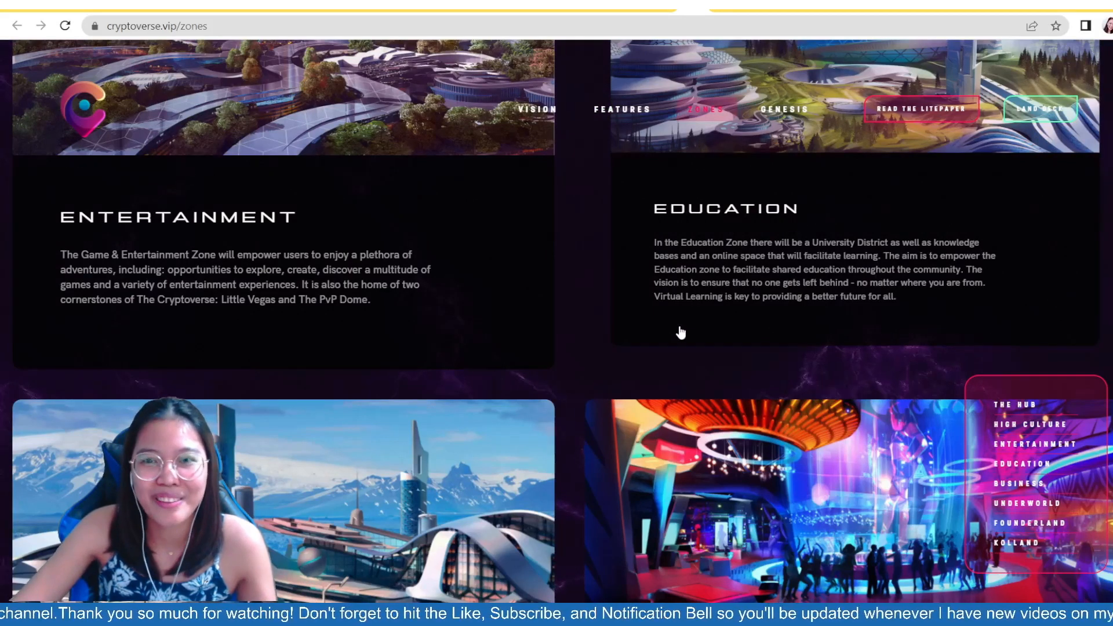
scroll(down, 3)
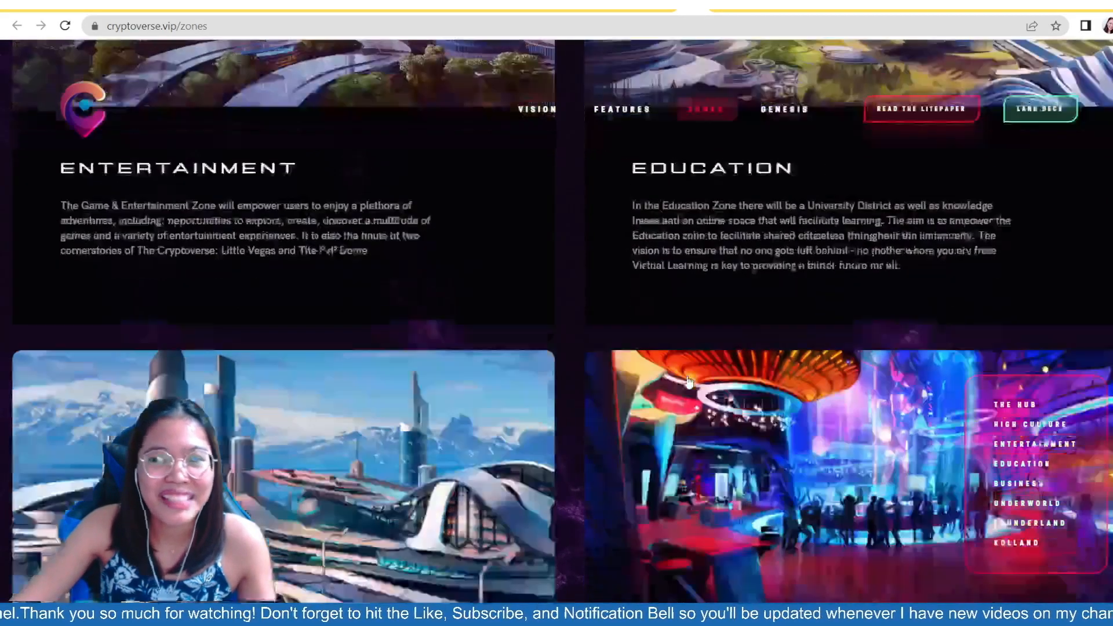
scroll(down, 3)
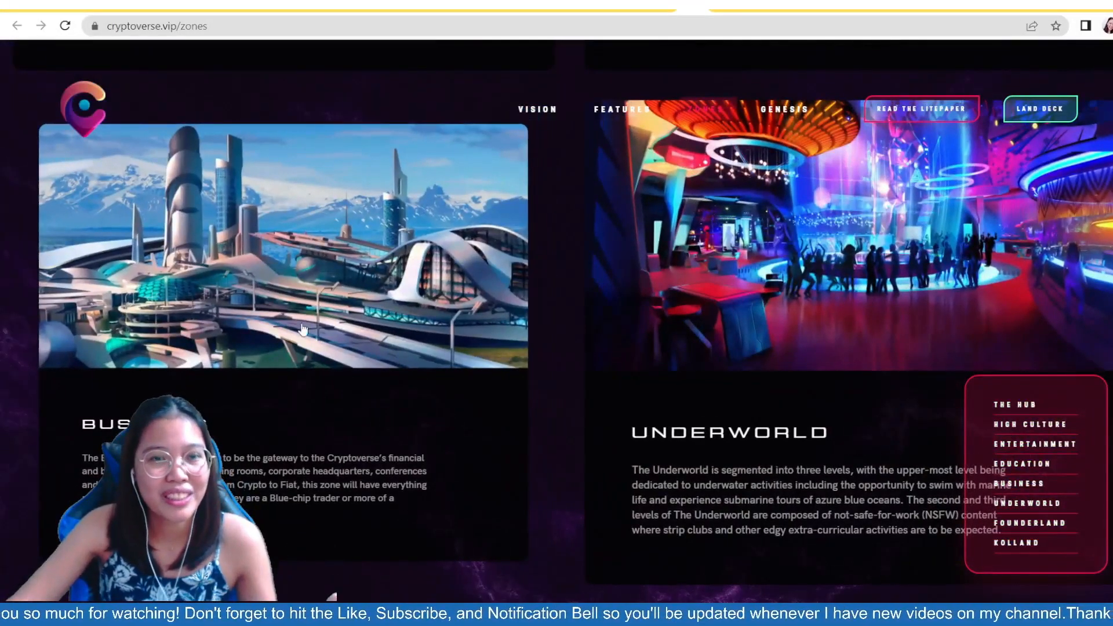
Step: Scroll down slightly to read the full Business and Underworld descriptions
scroll(down, 3)
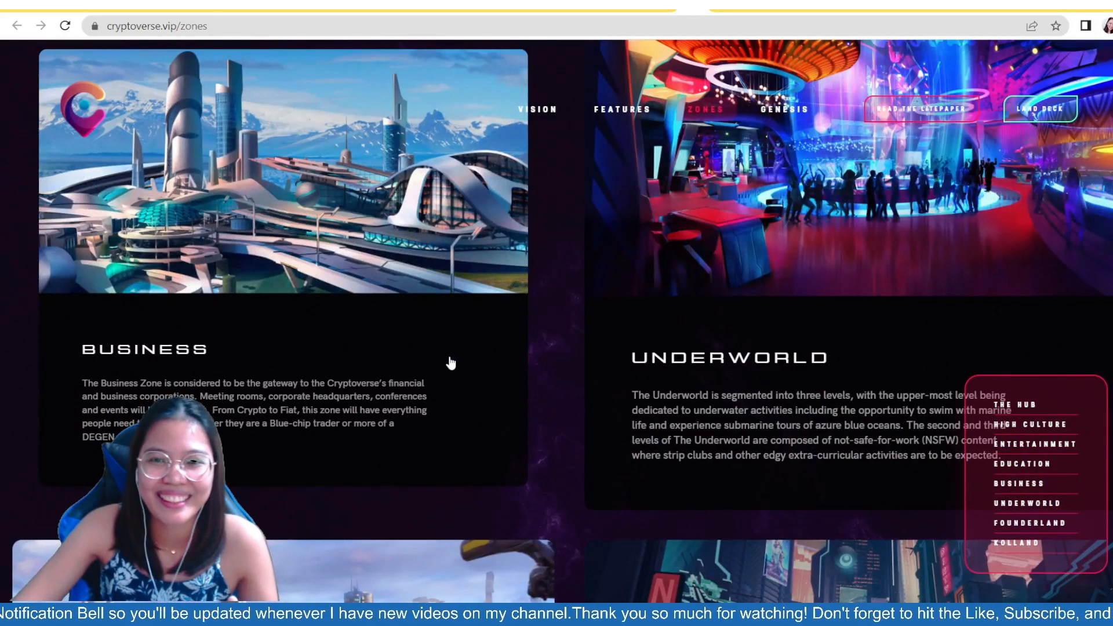
scroll(down, 3)
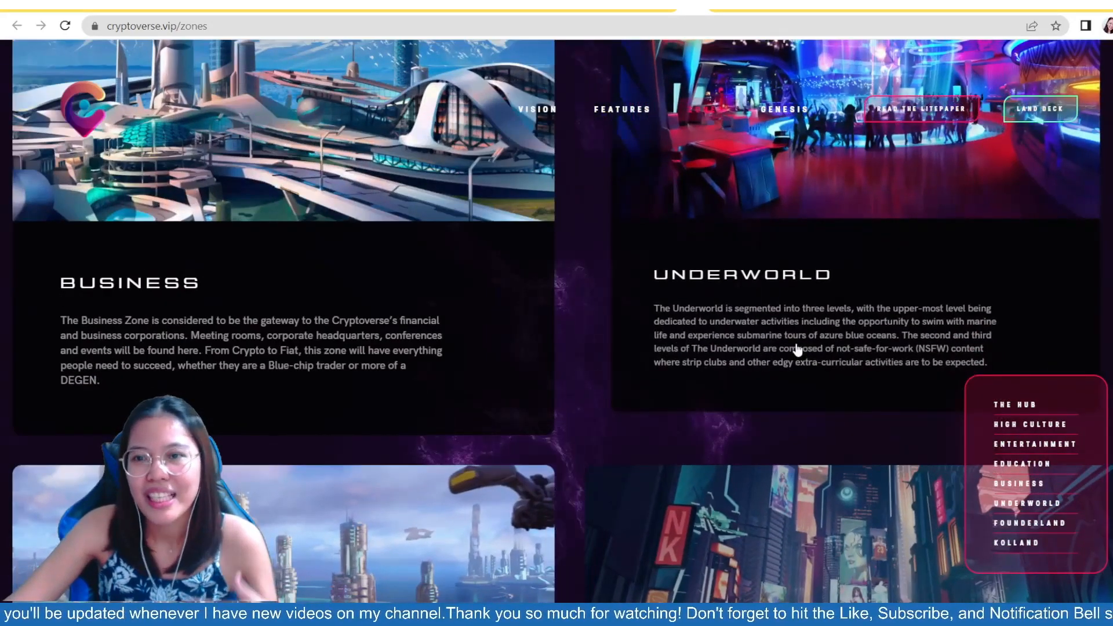
scroll(down, 3)
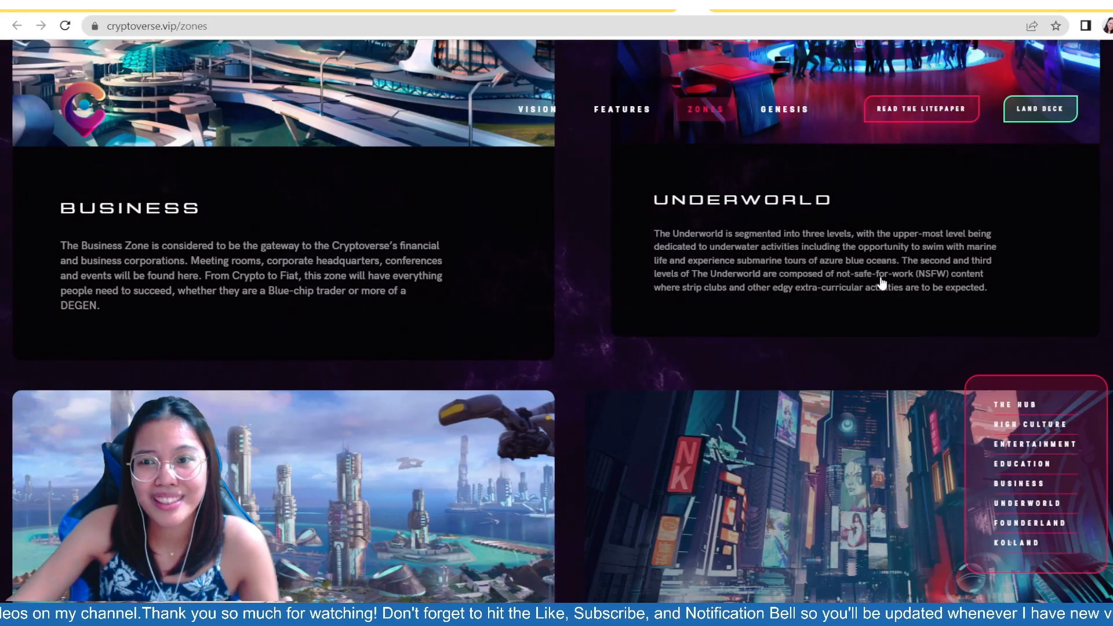
mouse_move(720, 306)
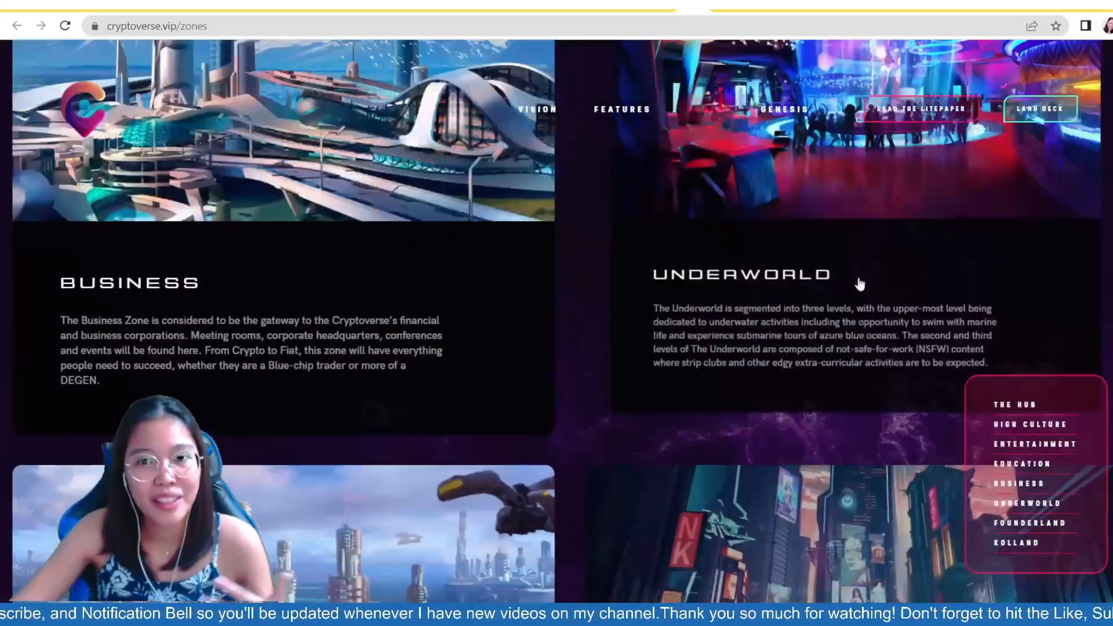
scroll(down, 3)
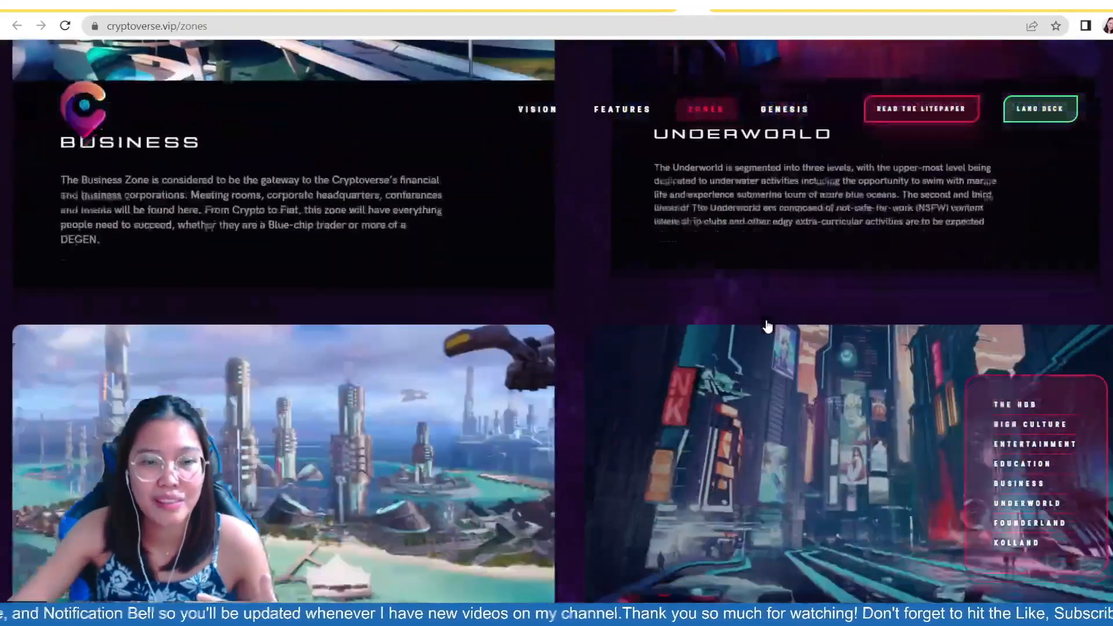
Step: Scroll through the Founderland and Kolland zone descriptions at the bottom of the Zones page
scroll(down, 3)
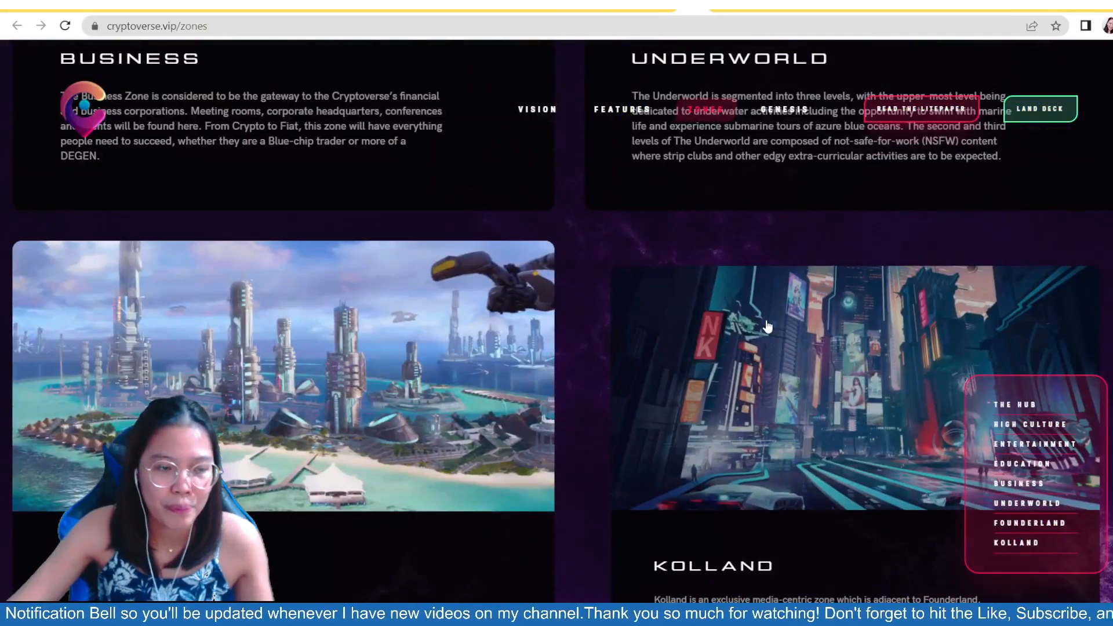
scroll(down, 3)
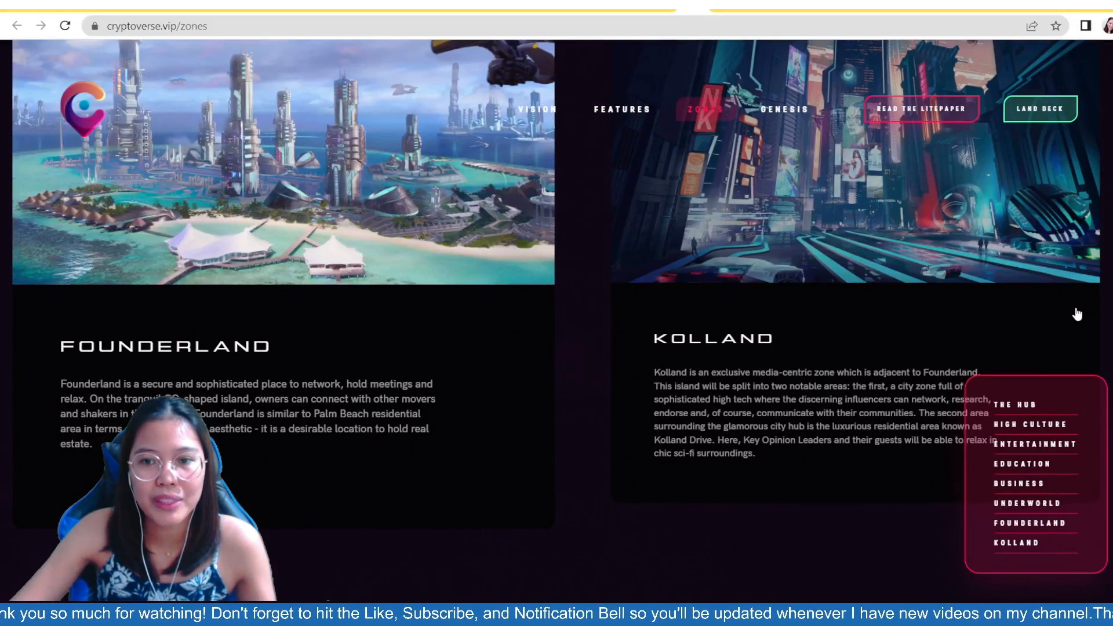
mouse_move(1074, 317)
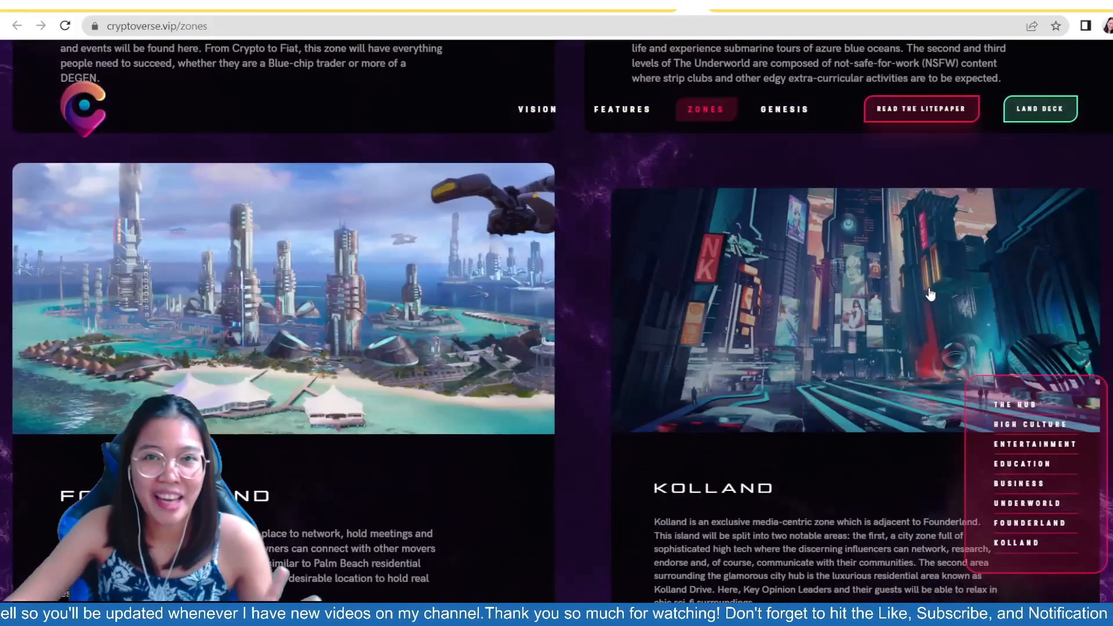
scroll(down, 3)
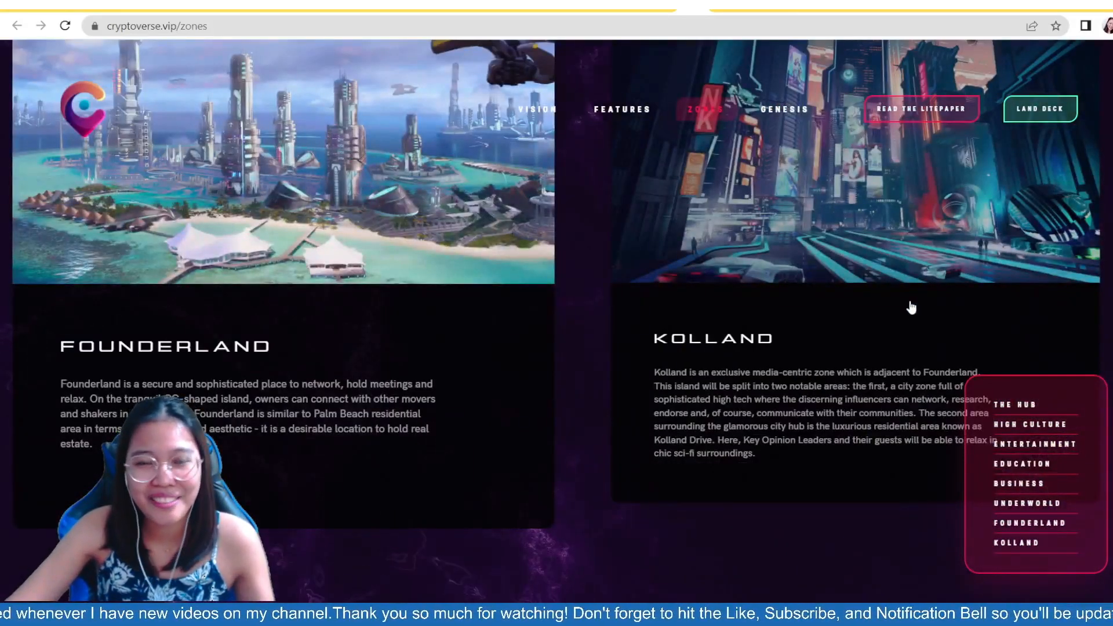
scroll(down, 3)
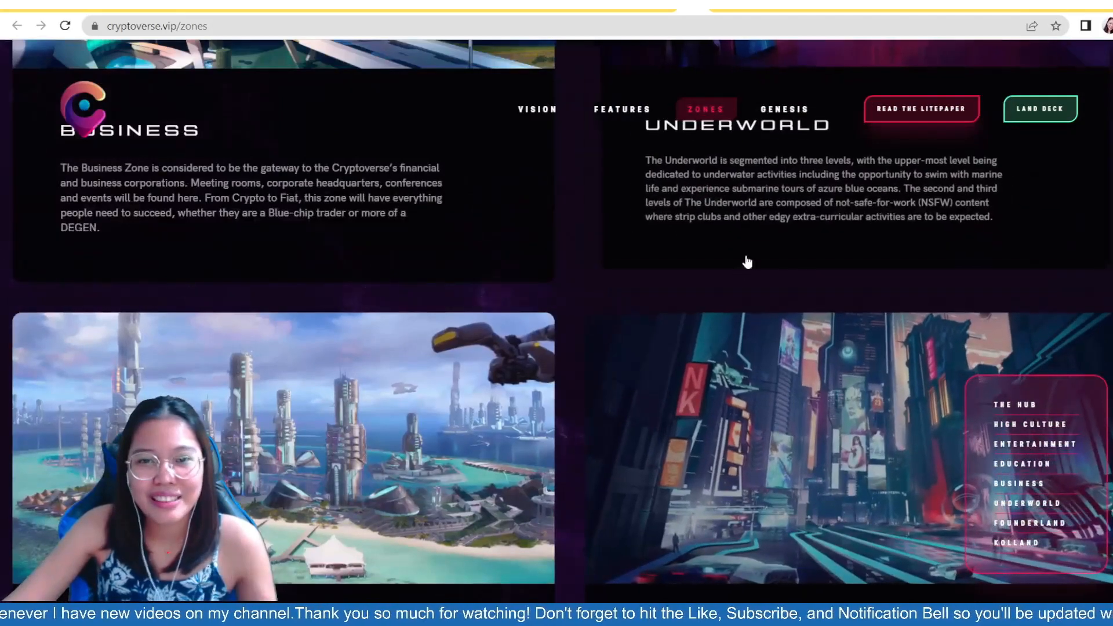
scroll(down, 3)
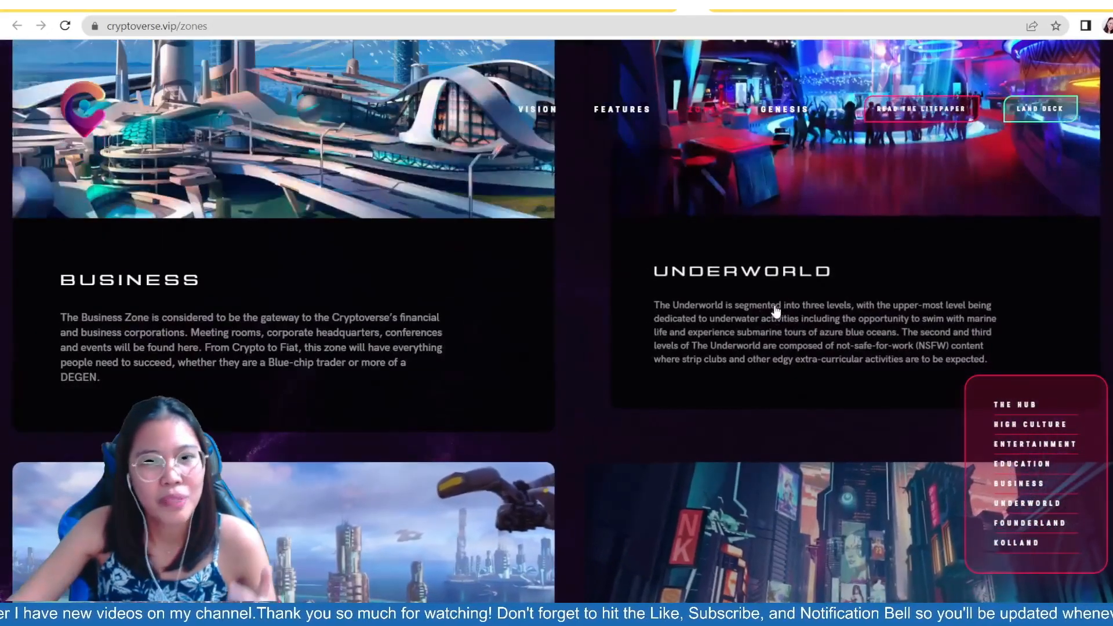
scroll(down, 3)
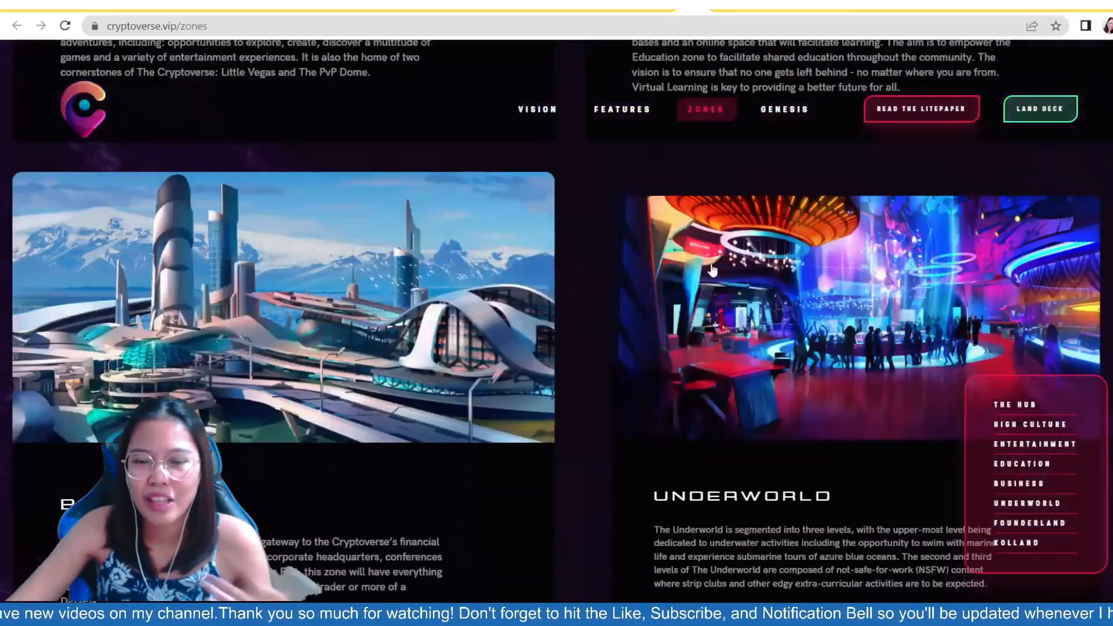
scroll(down, 3)
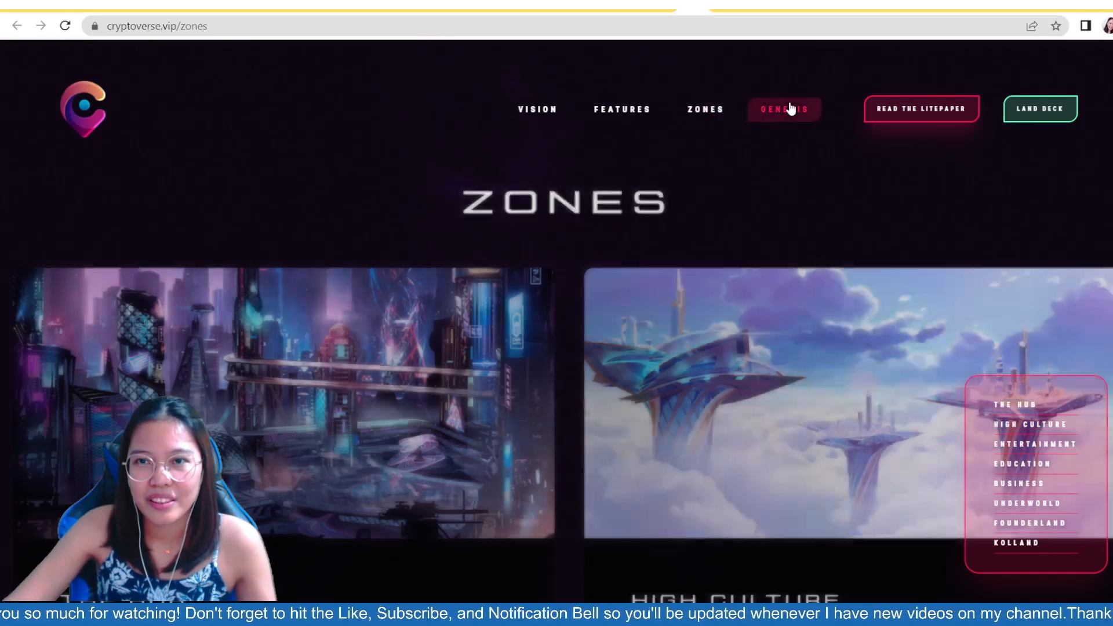
Step: Switch to the Genesis page introducing the Genesis map
click(785, 109)
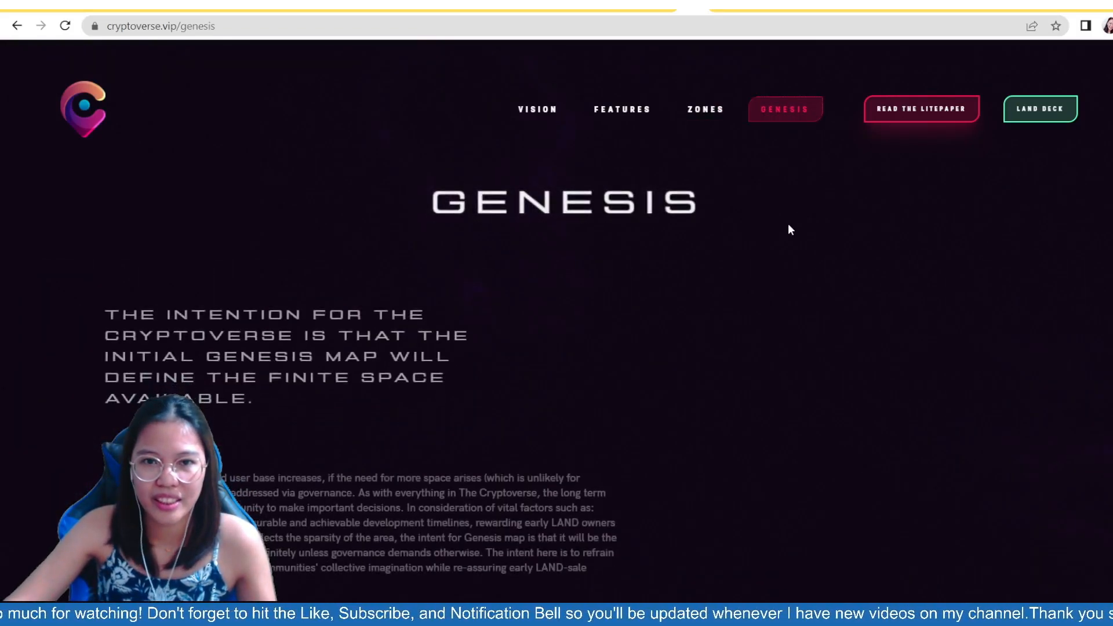
Step: Scroll down the Genesis page to the map of islands and floating zones
scroll(down, 3)
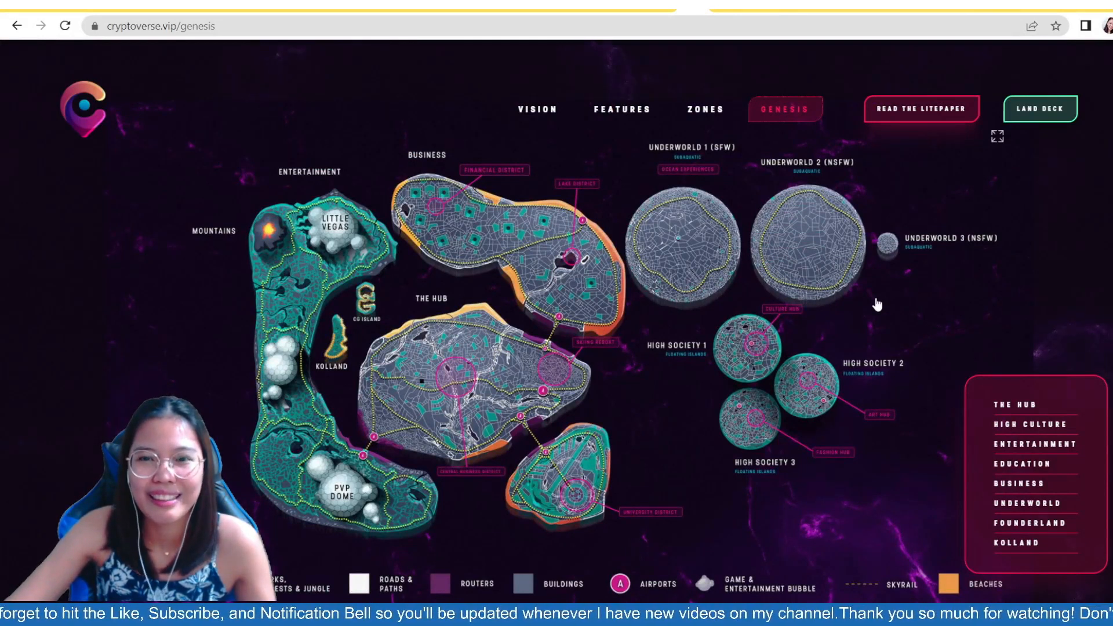
mouse_move(820, 287)
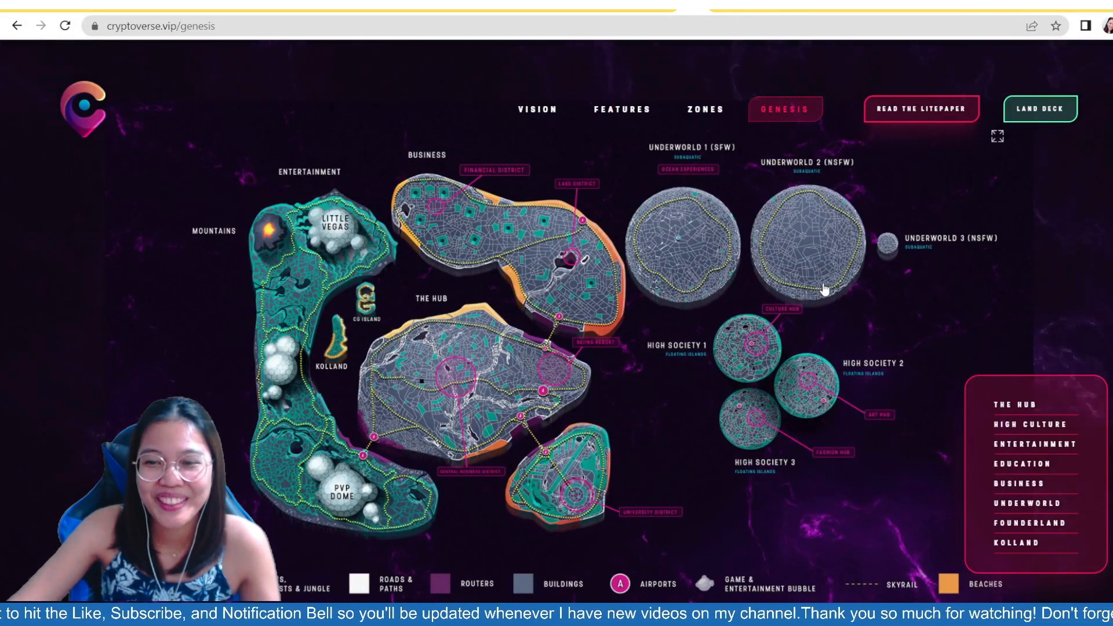
mouse_move(950, 316)
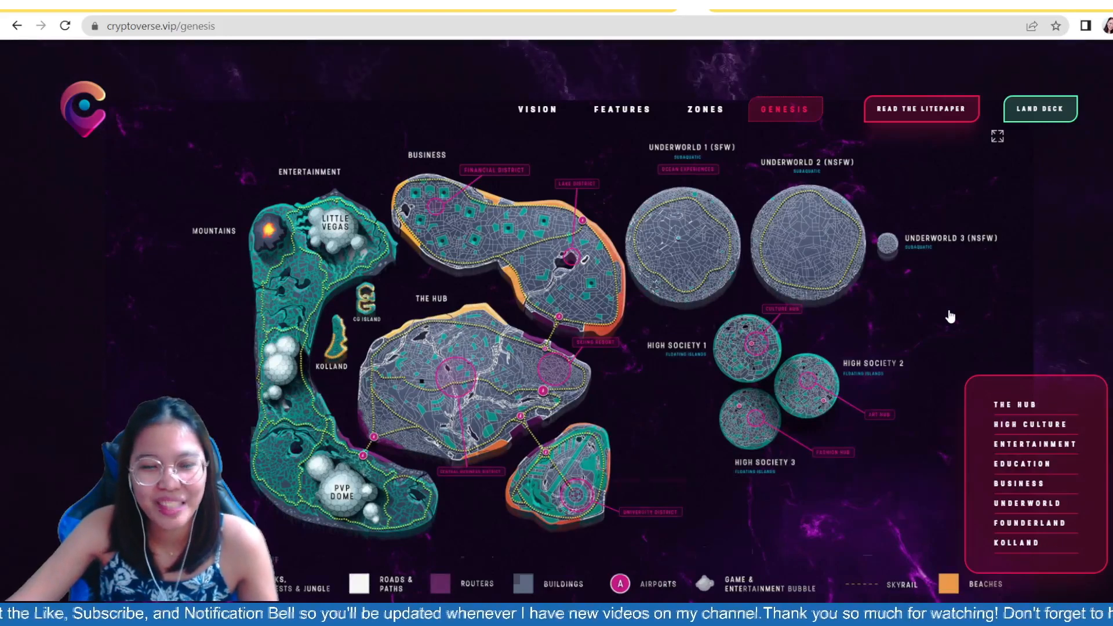
scroll(down, 3)
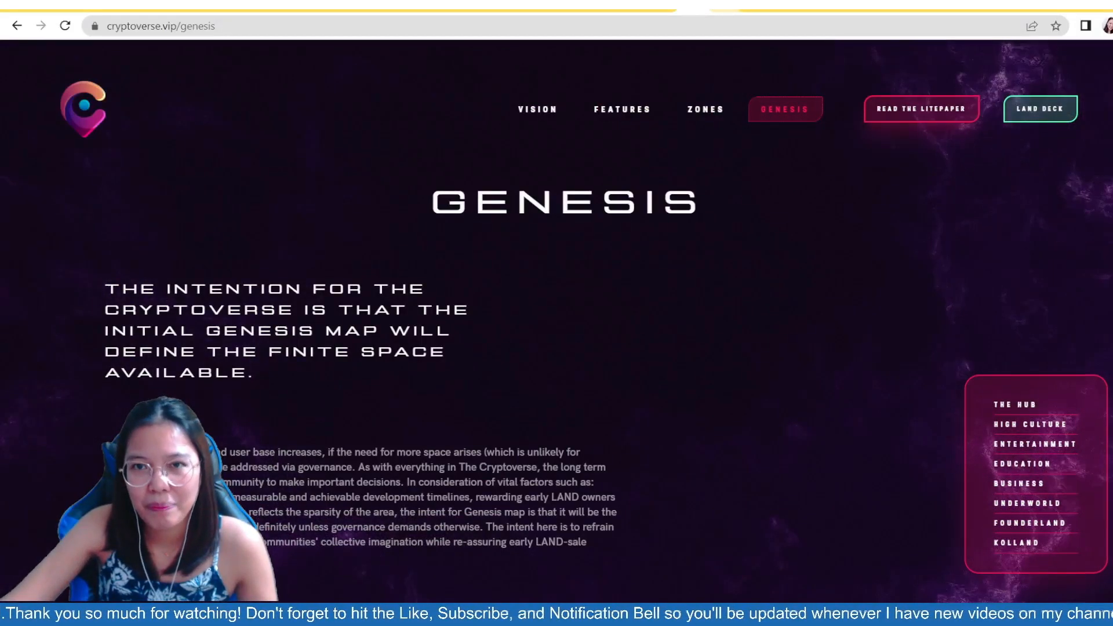
Step: Open the Cryptoverse Land Deck PDF at the Public Presale 1 pricing slide
click(920, 109)
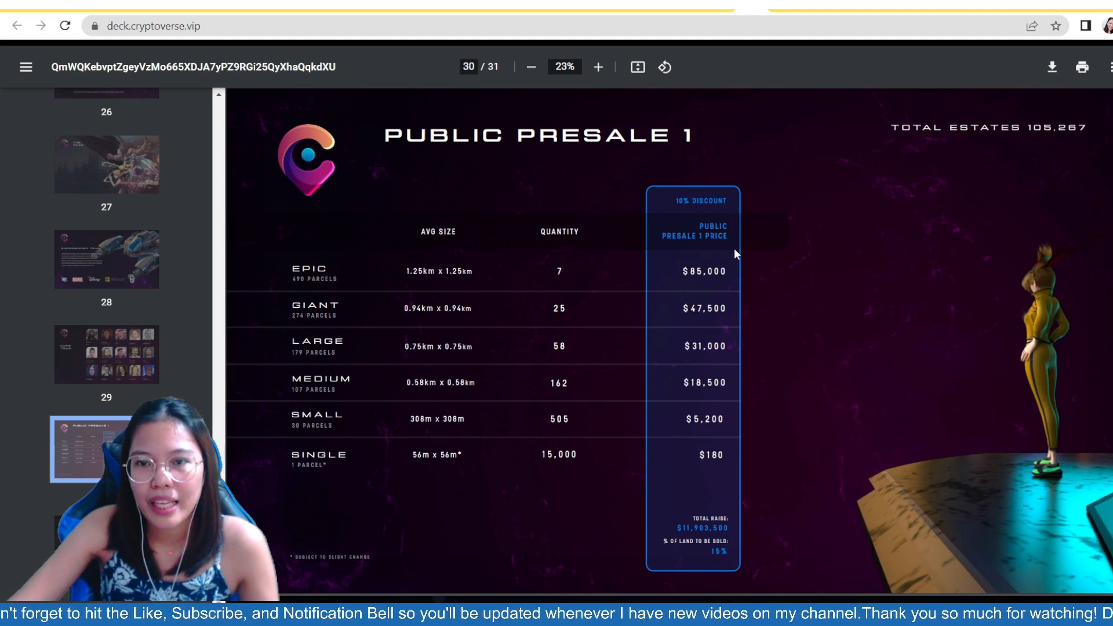
mouse_move(726, 491)
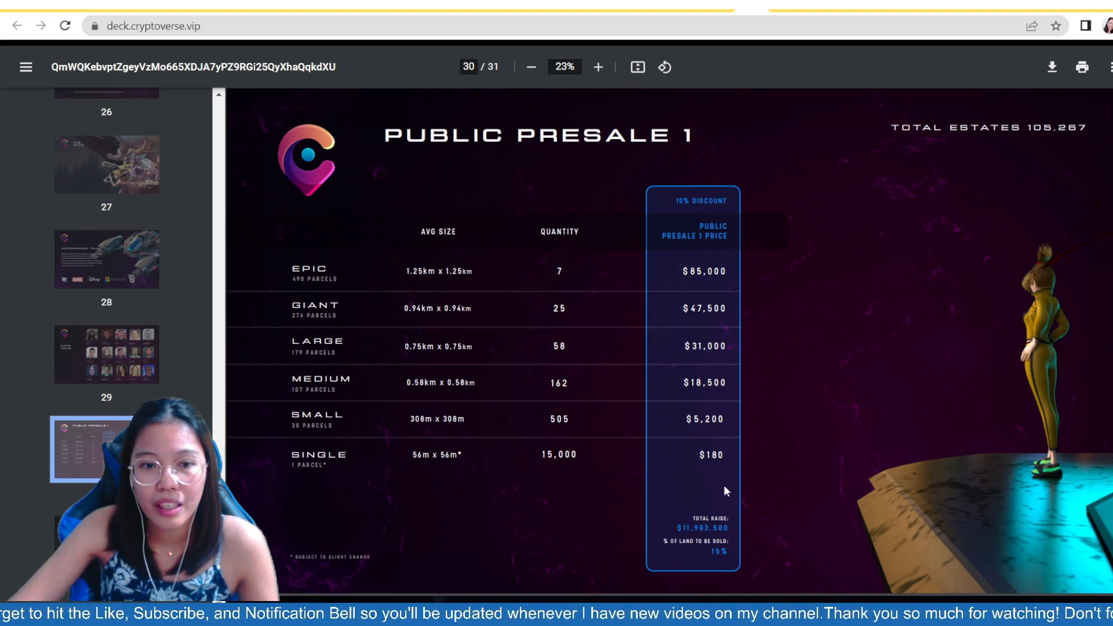
mouse_move(556, 464)
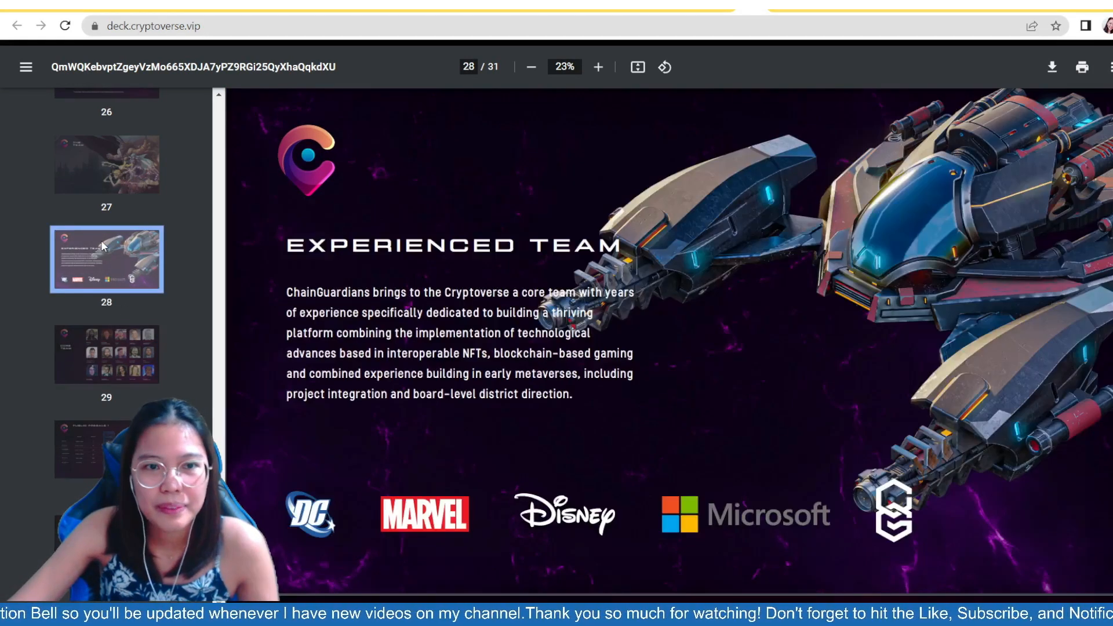
Step: Move down the thumbnail sidebar to reach slide 26, Tokenomics for the $CGG token
scroll(down, 3)
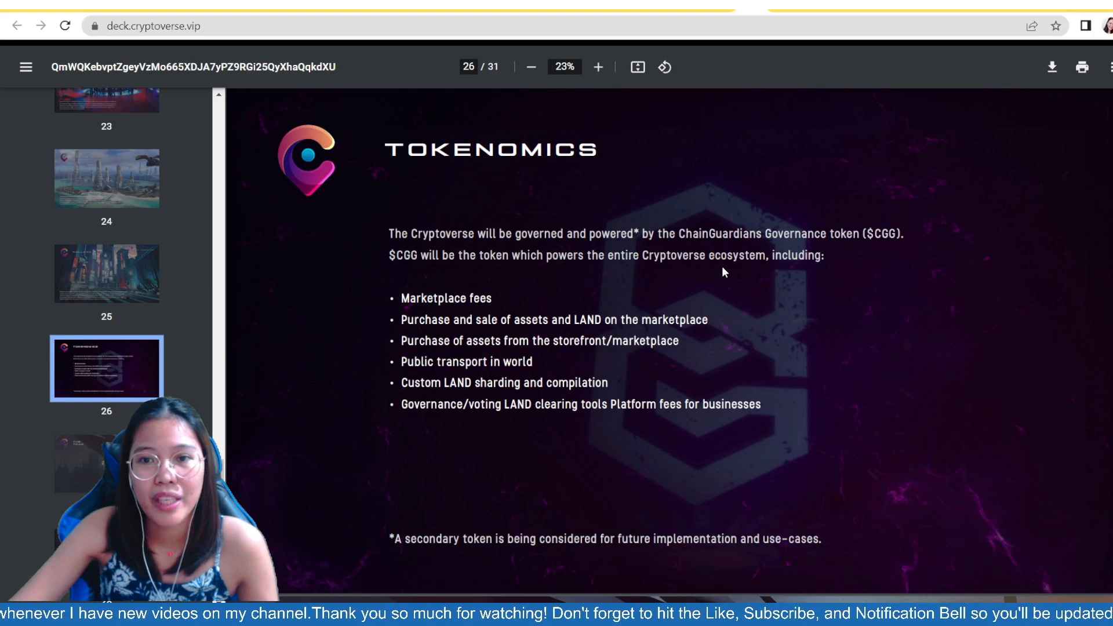
mouse_move(840, 289)
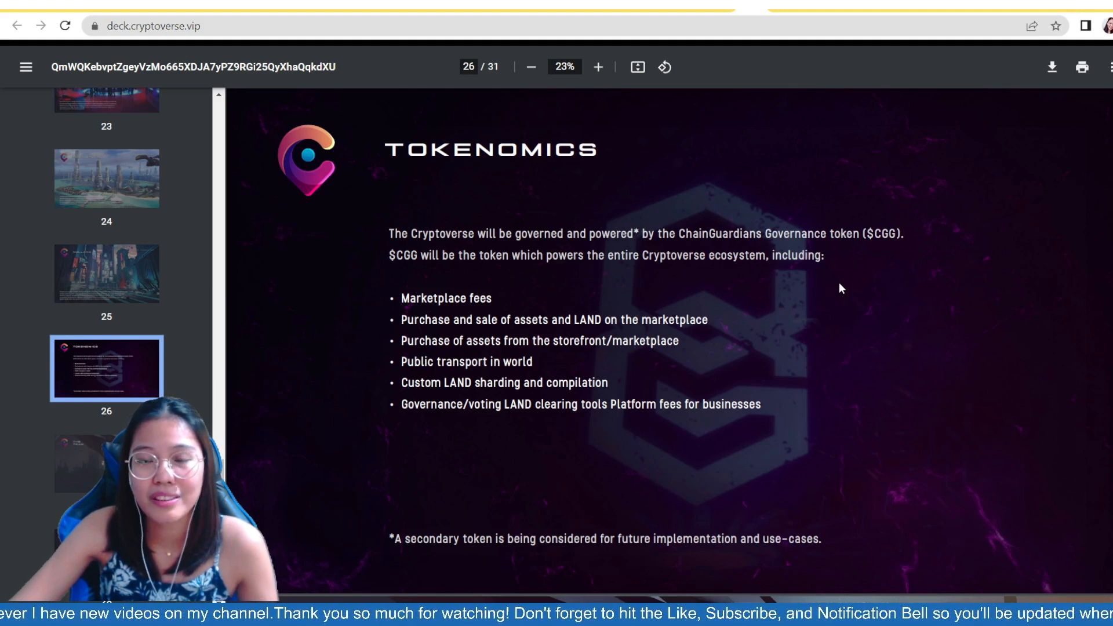
mouse_move(818, 288)
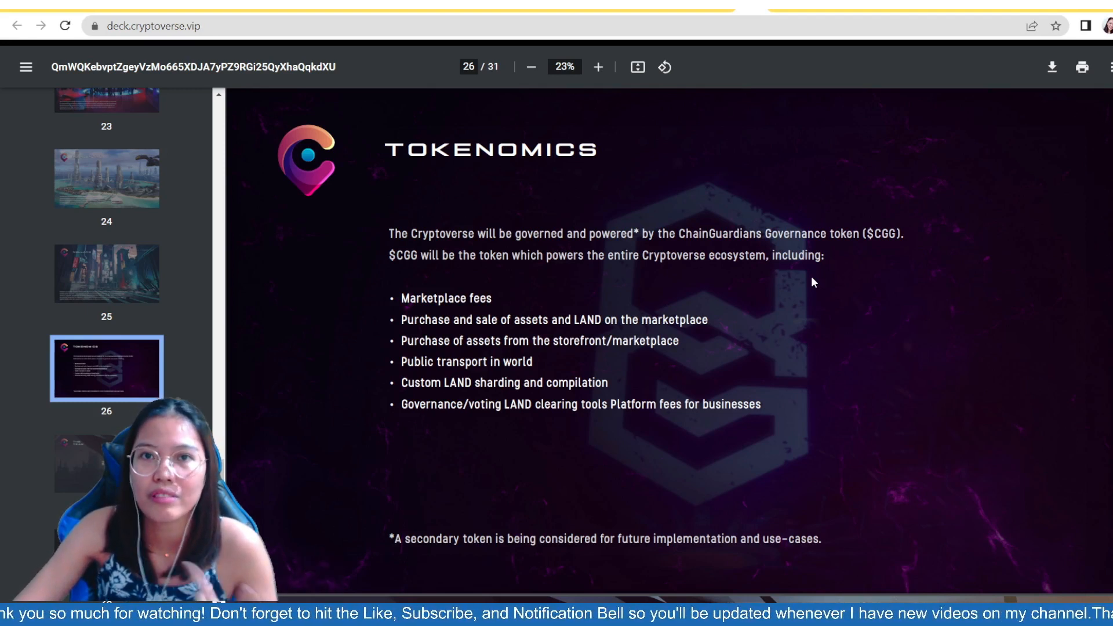
mouse_move(593, 270)
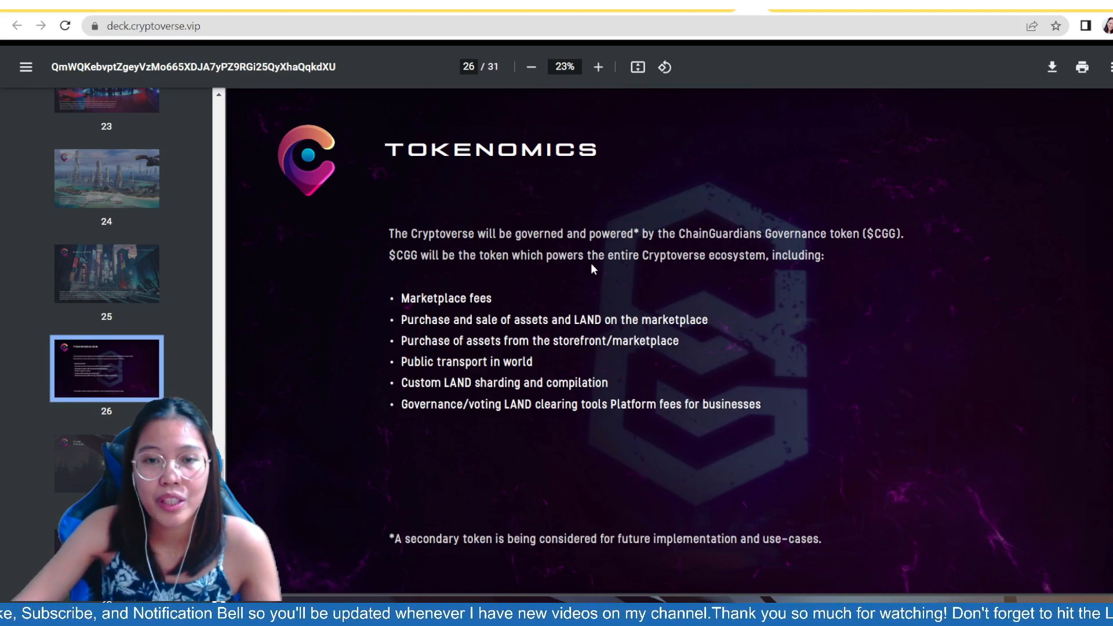
mouse_move(884, 289)
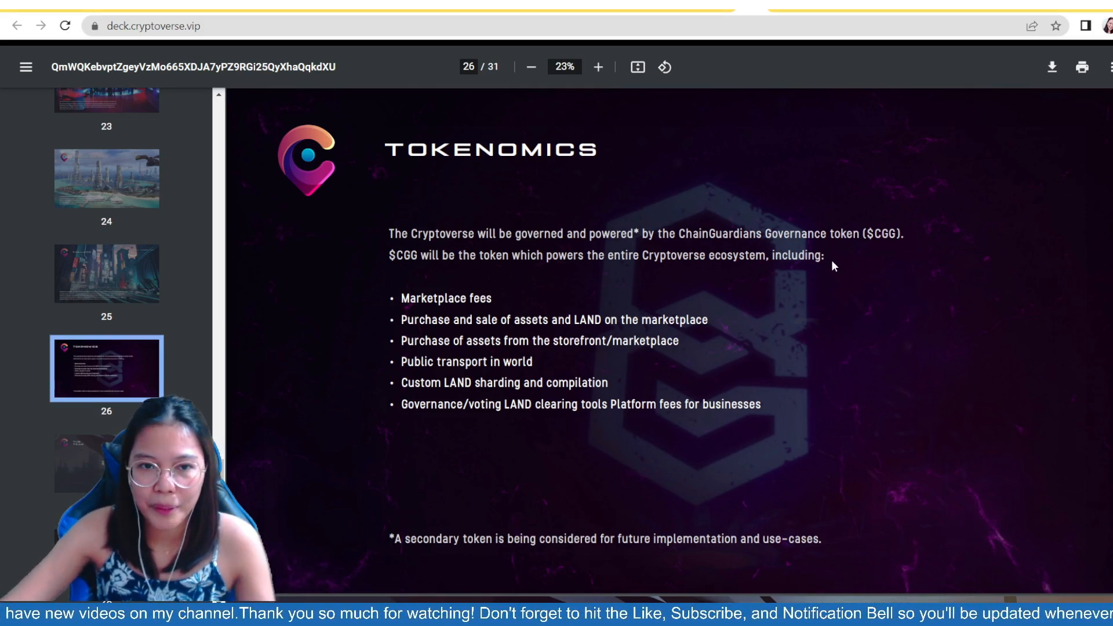
mouse_move(885, 304)
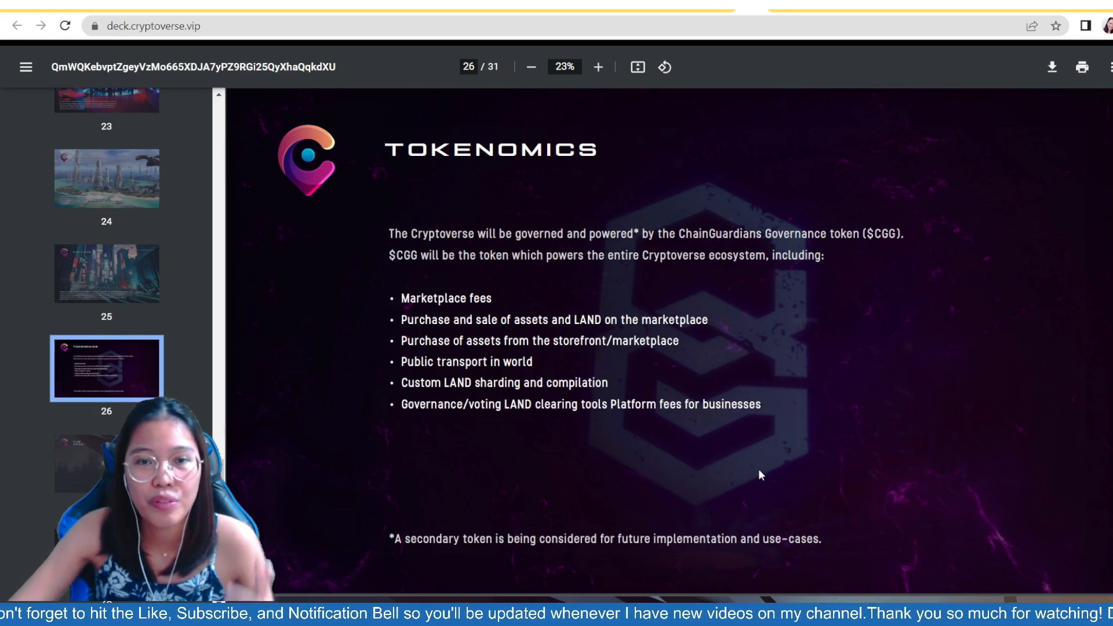
Step: View the Kolland concept-art slide, then switch to the docs.cryptoverse.vip Roadmap tab
click(107, 274)
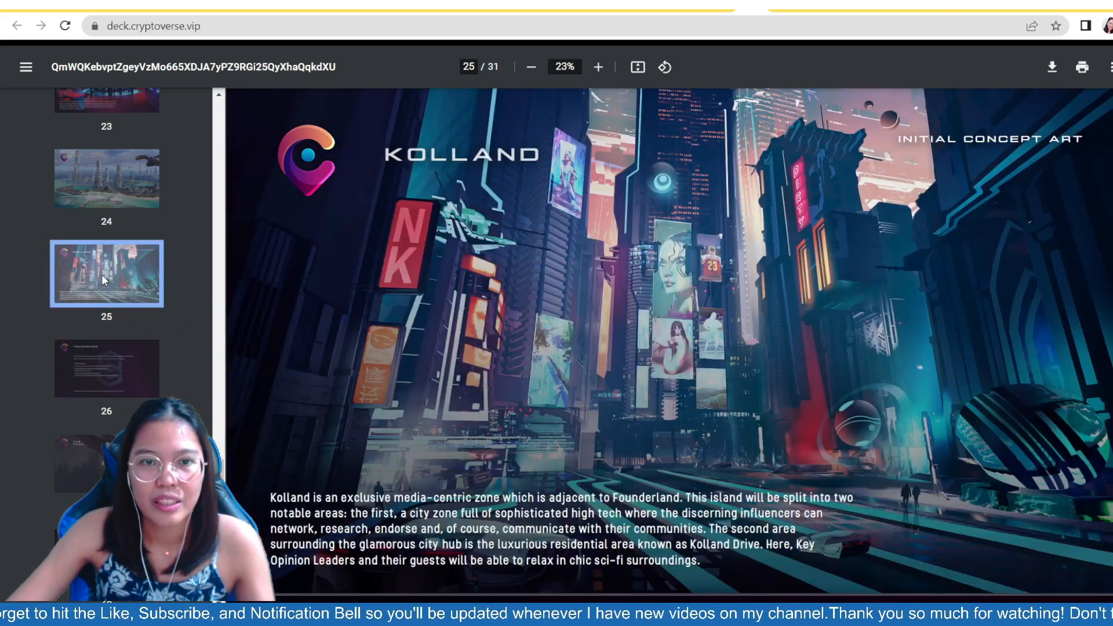
click(107, 178)
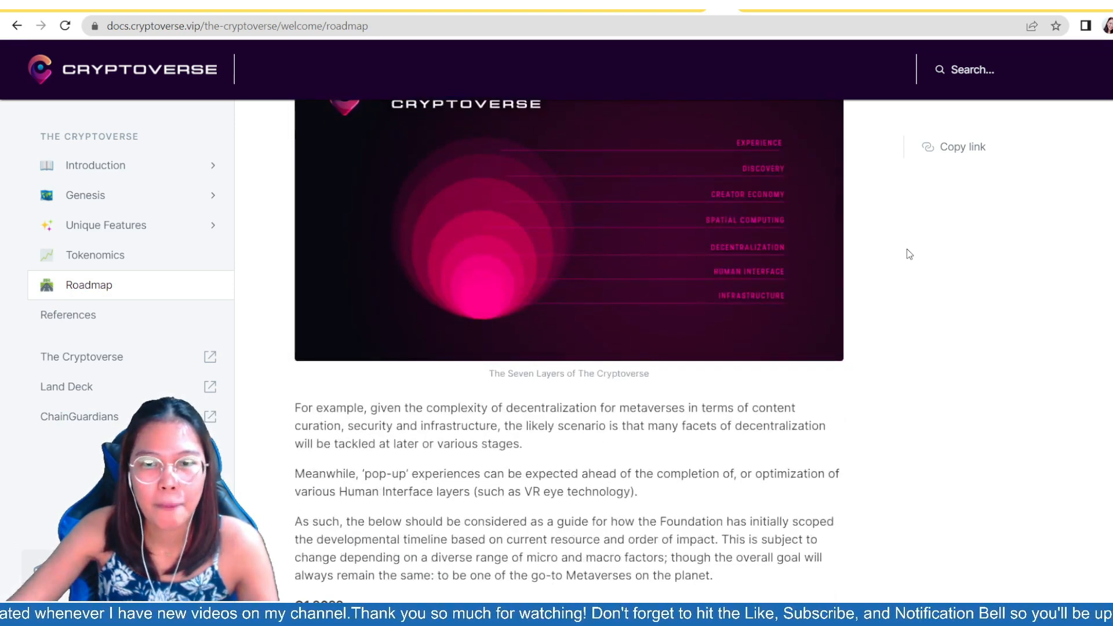
Step: Read down the Roadmap page past the Seven Layers image through the Q1 and Q2 2022 milestone lists
scroll(down, 3)
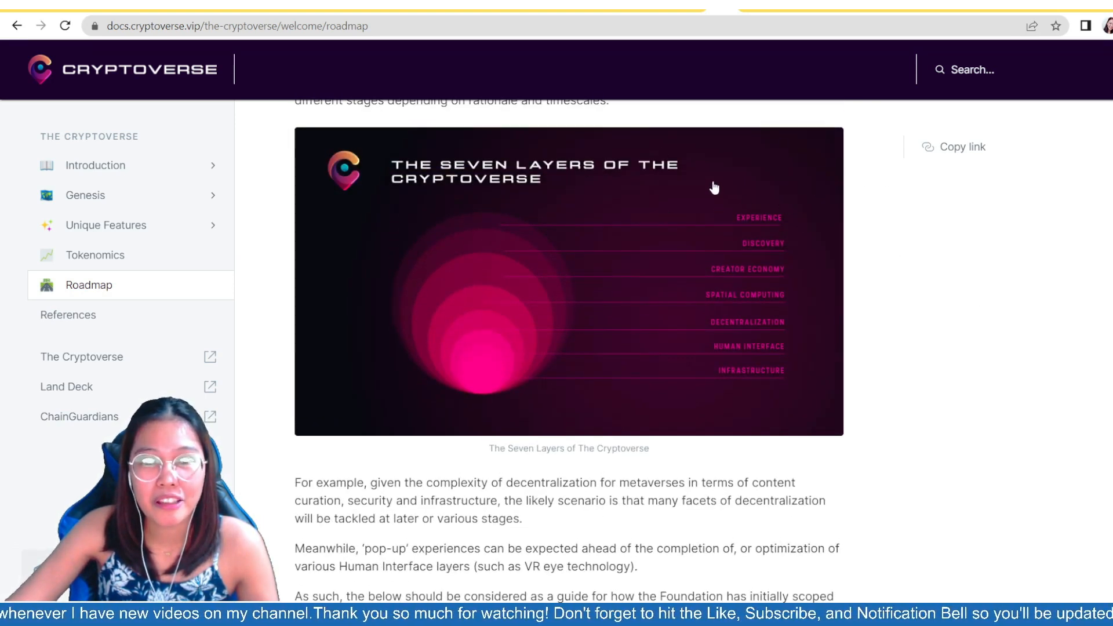
mouse_move(867, 199)
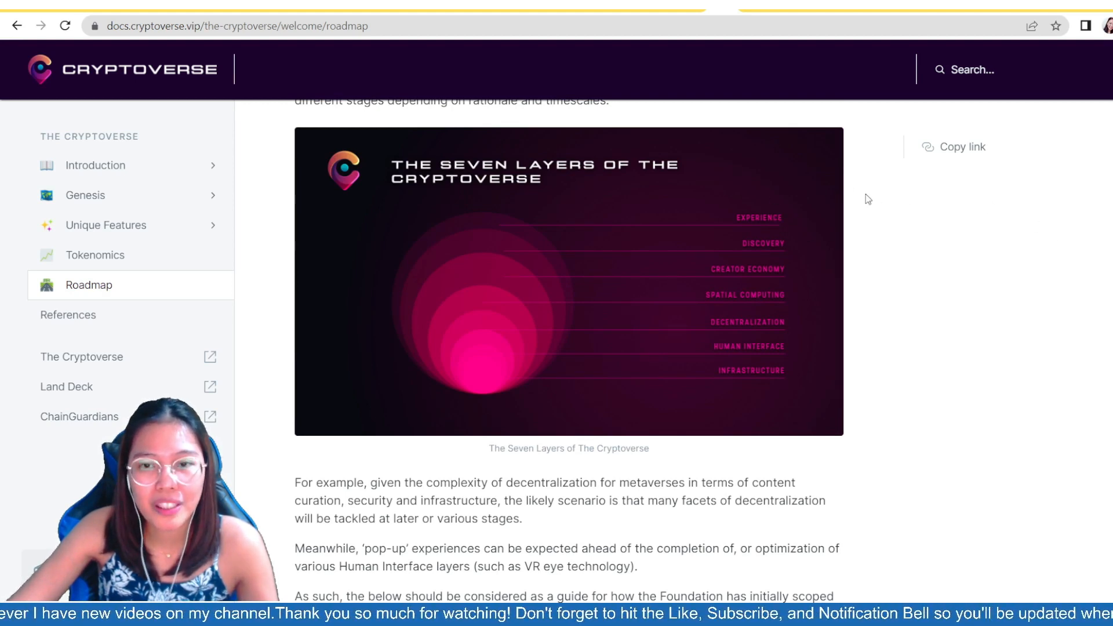
mouse_move(792, 255)
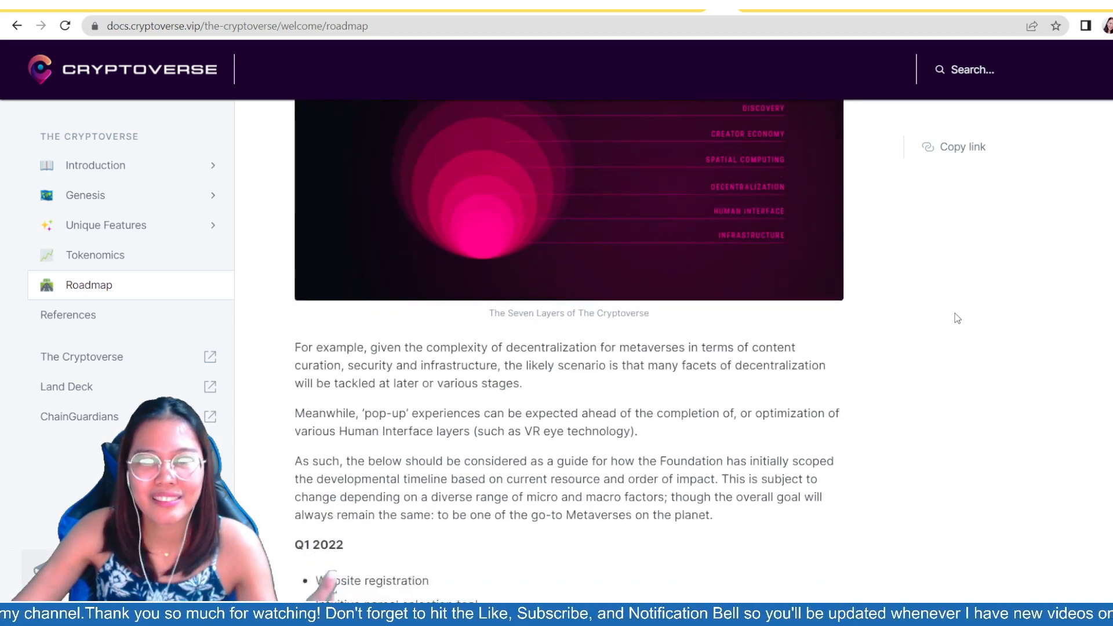
scroll(down, 3)
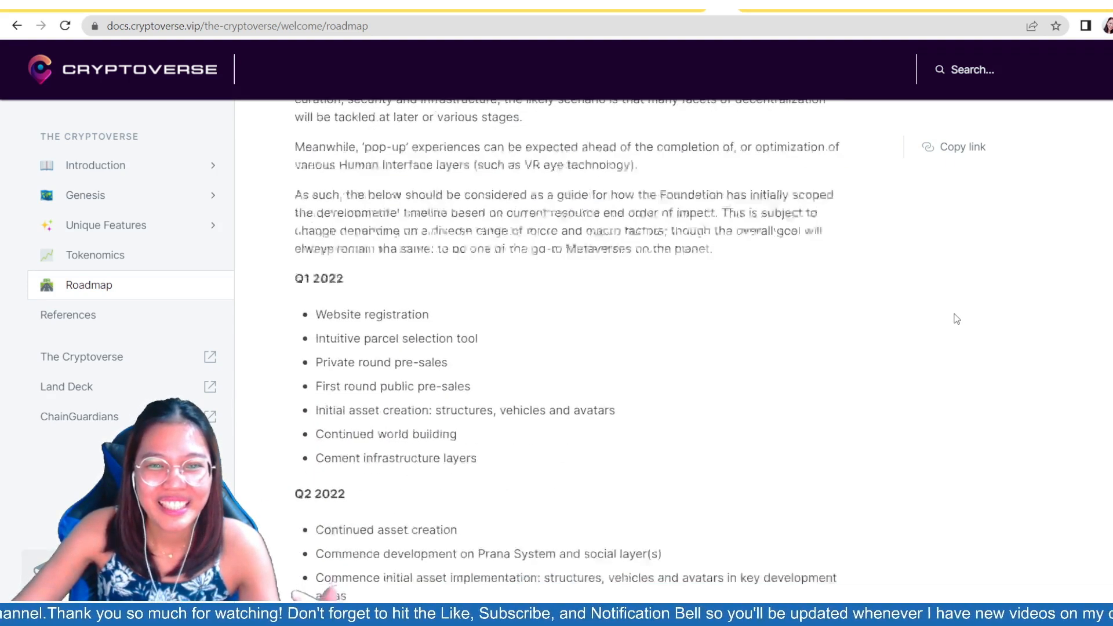
scroll(down, 3)
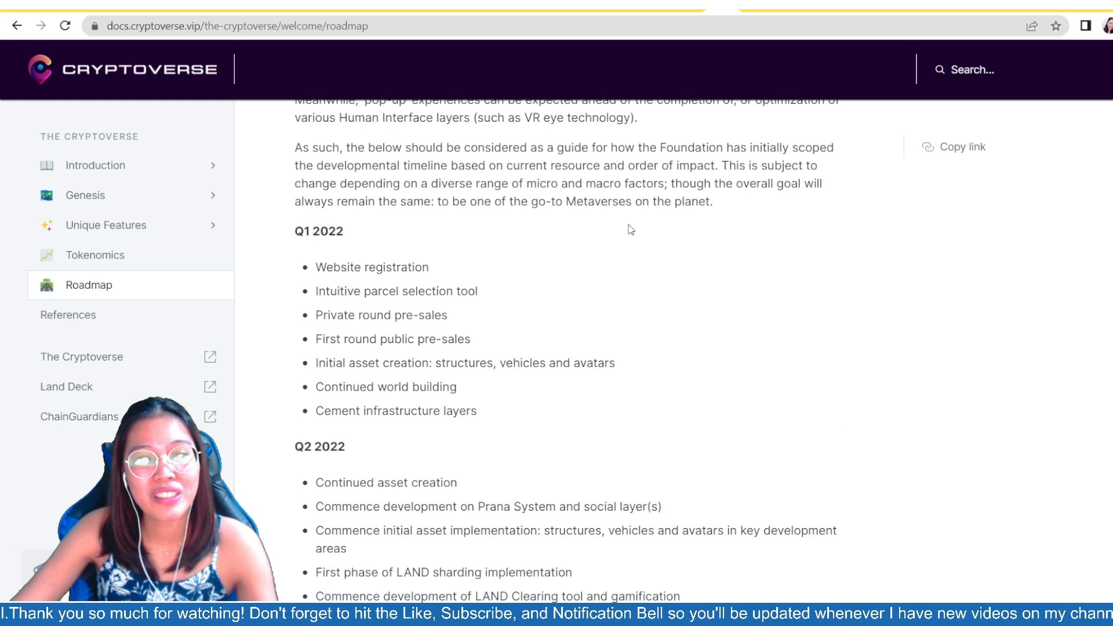
mouse_move(825, 306)
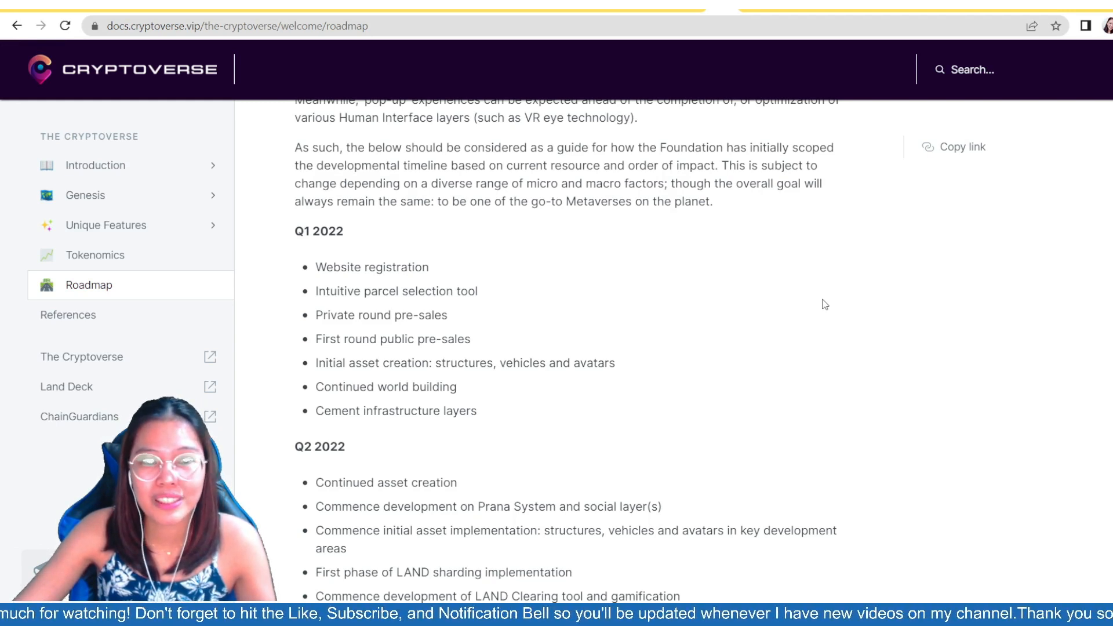
scroll(down, 3)
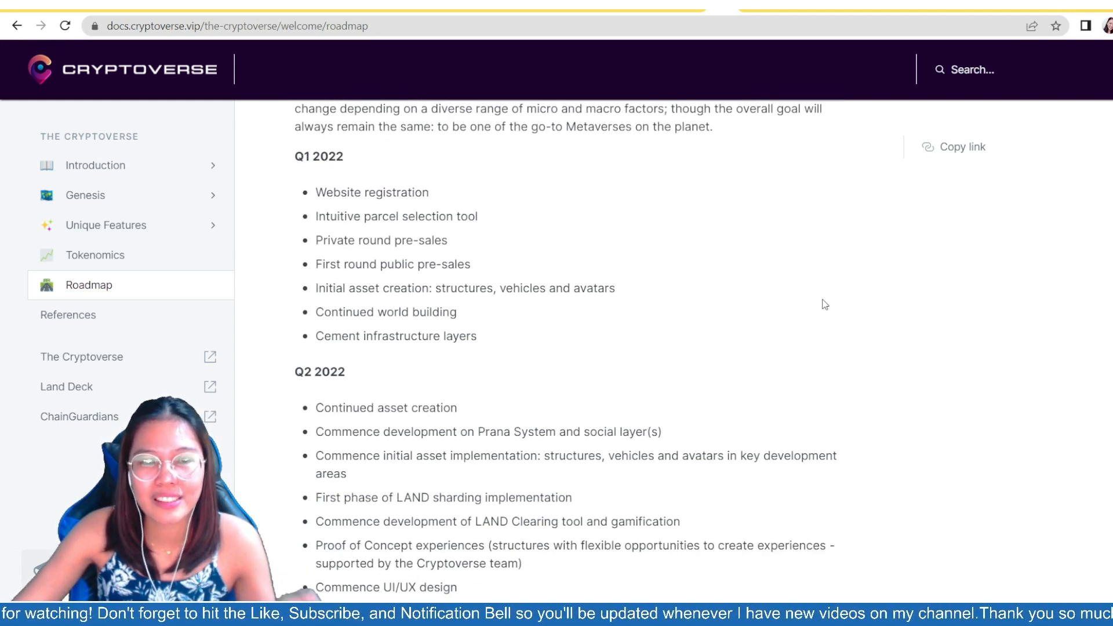
mouse_move(907, 292)
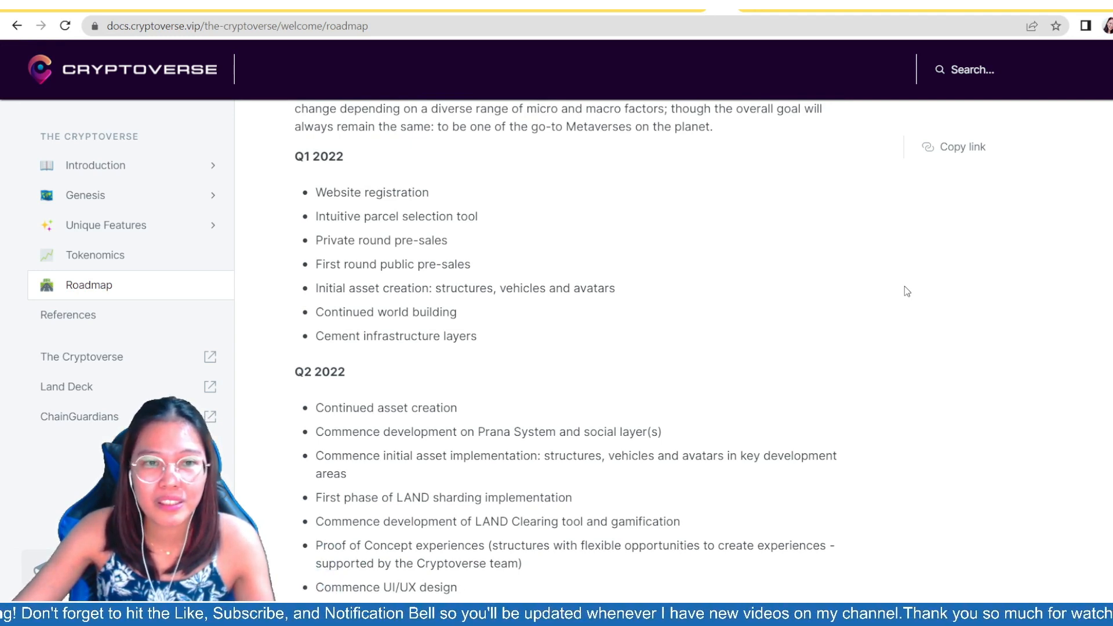
scroll(down, 3)
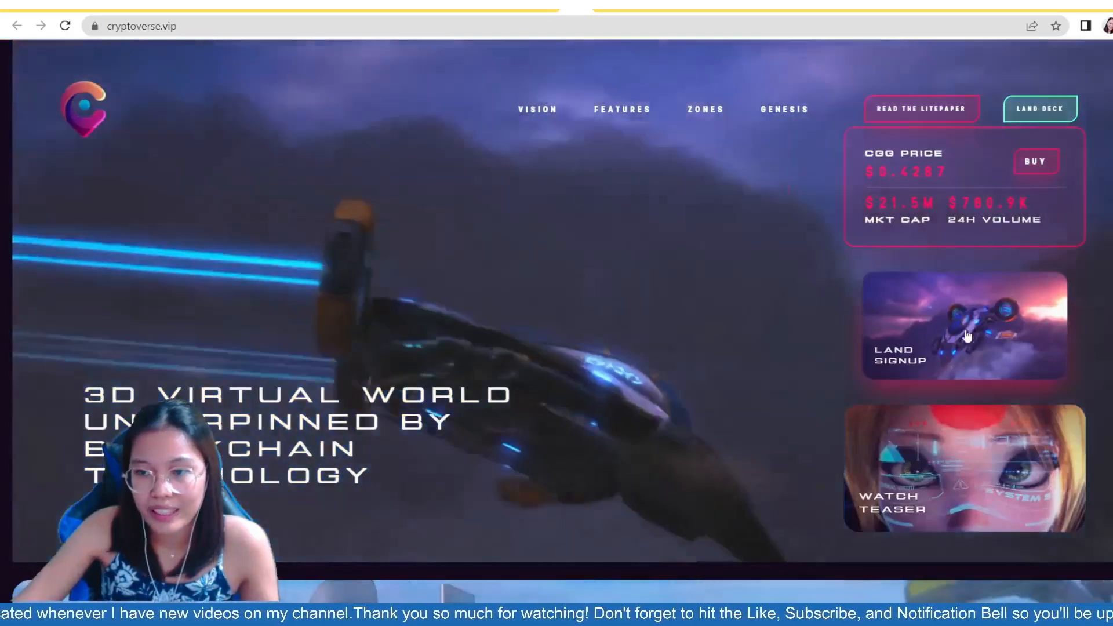
mouse_move(637, 400)
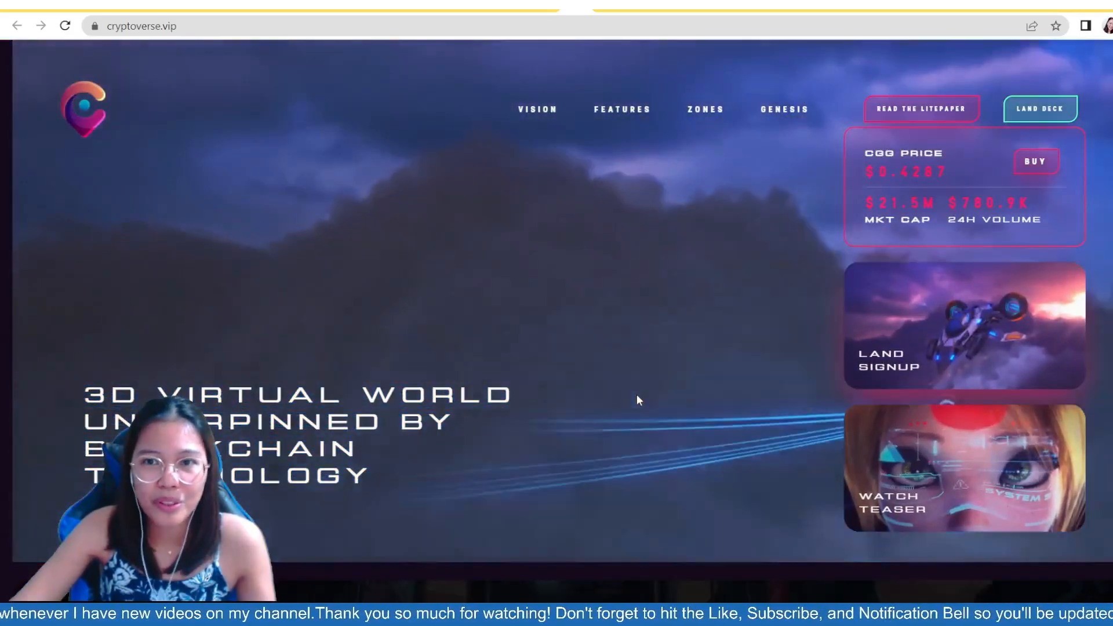
Step: Bring up the Land Signup interest form and tick its reCAPTCHA 'I'm not a robot' check
scroll(down, 3)
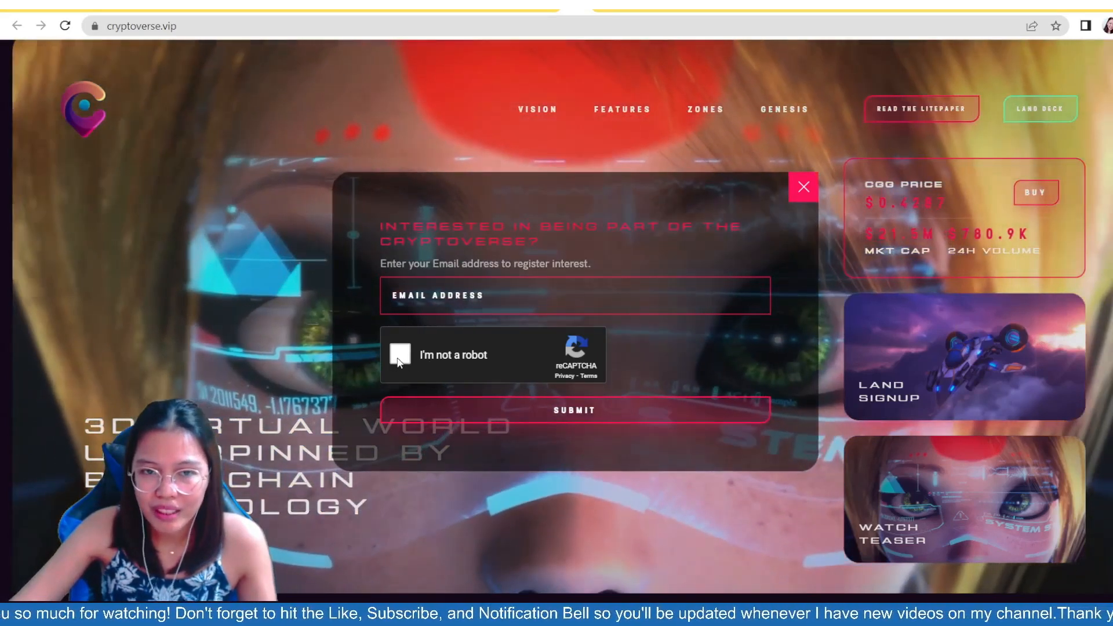
click(400, 355)
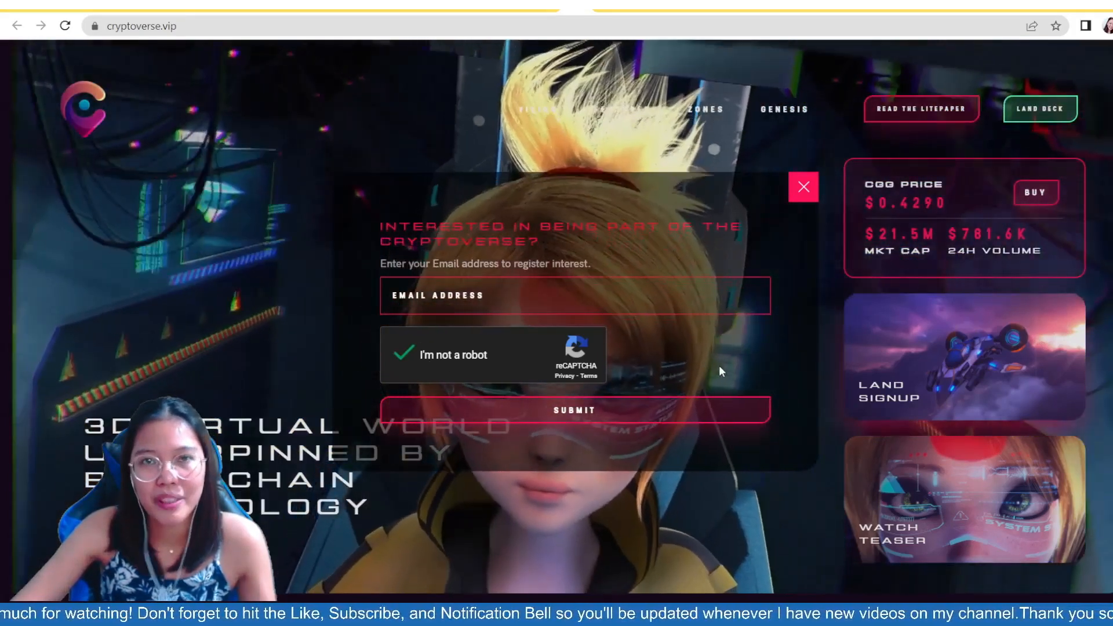